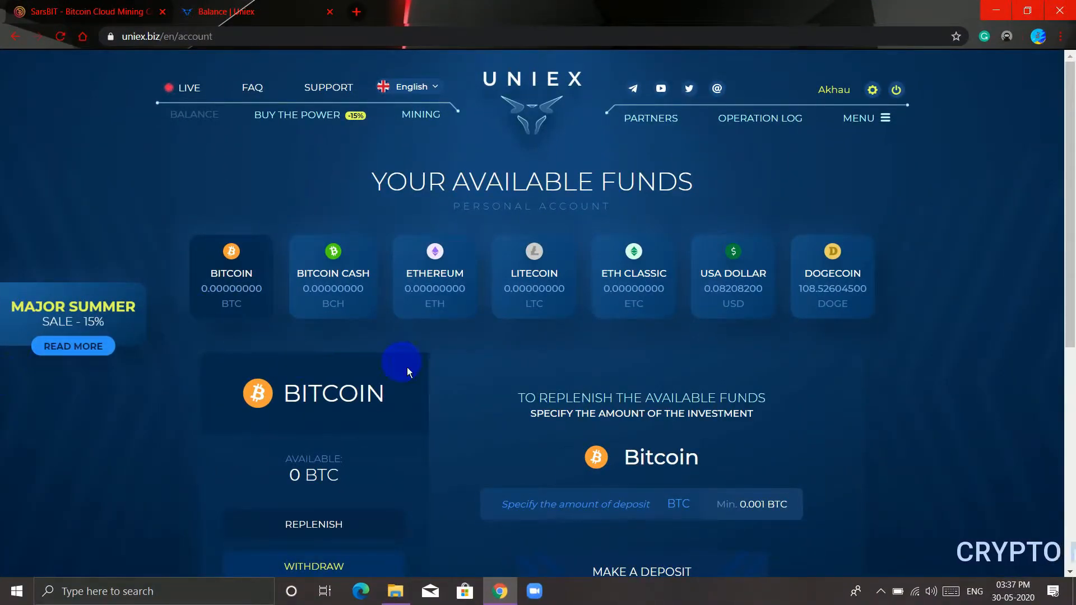
mouse_move(653, 453)
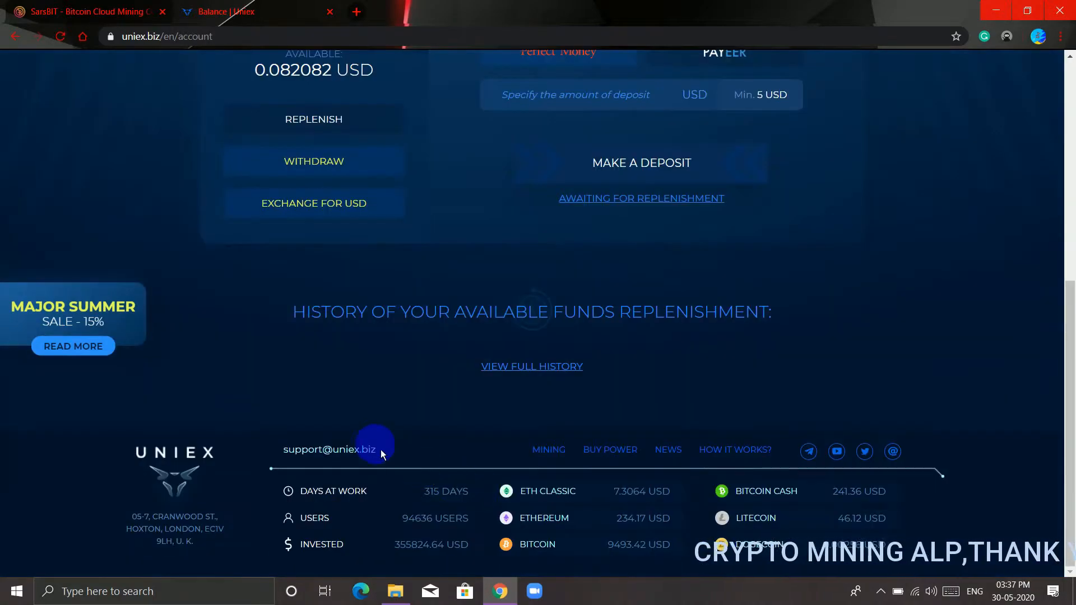
- Scroll past the Uniex USD withdraw form to the history with the 2.5 USD withdrawal
scroll("up", 3)
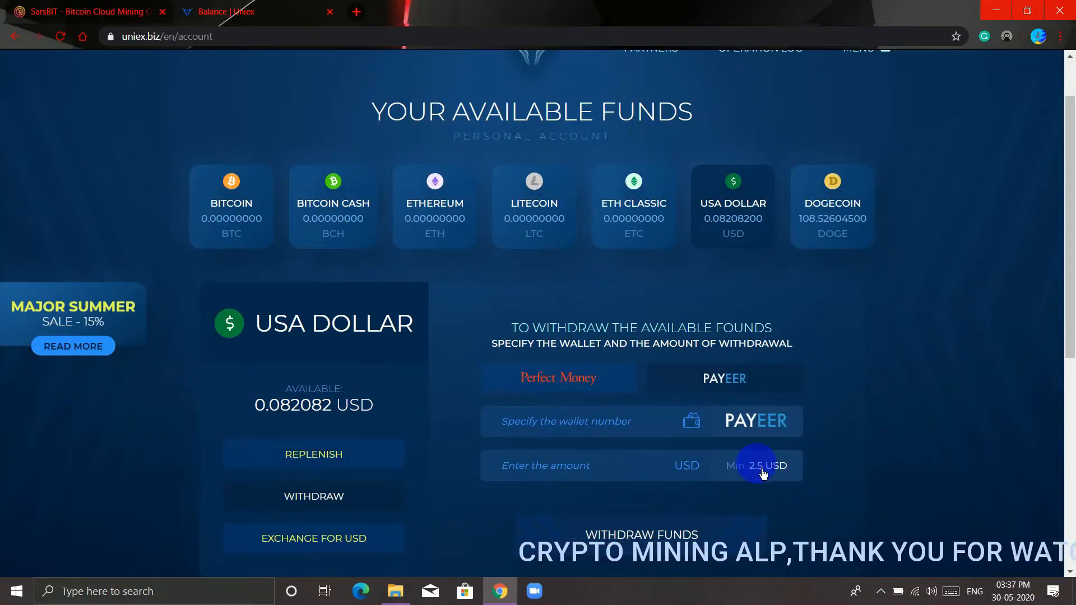
scroll("up", 3)
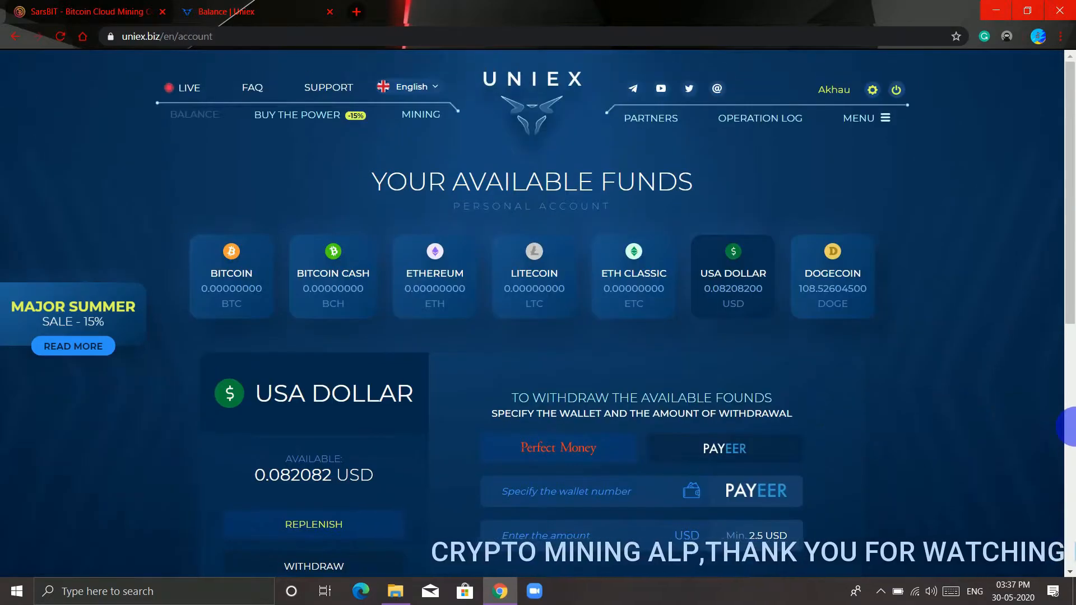
scroll("down", 3)
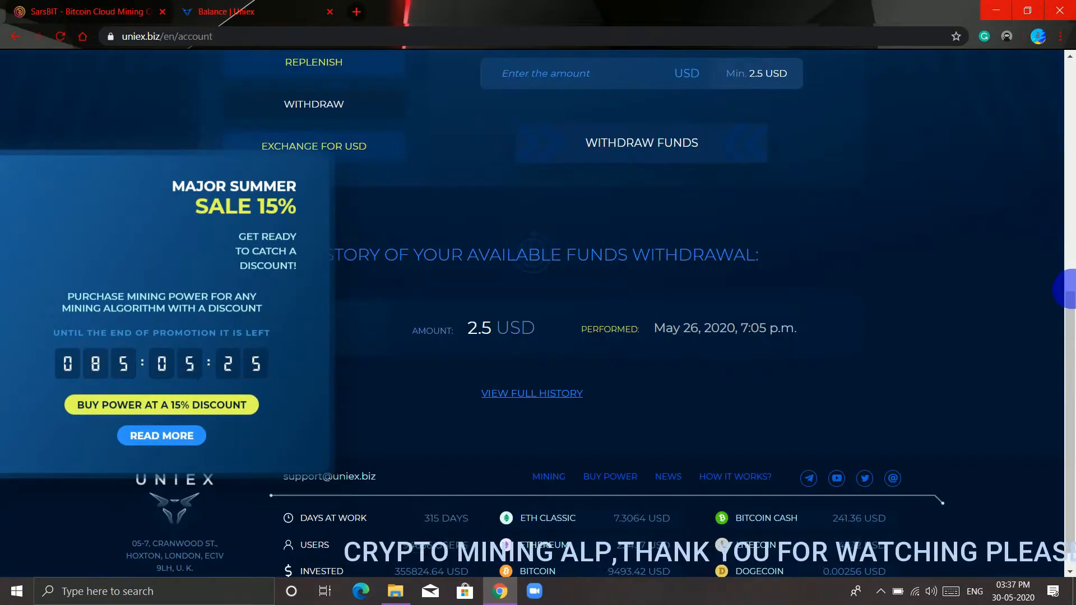
scroll("up", 3)
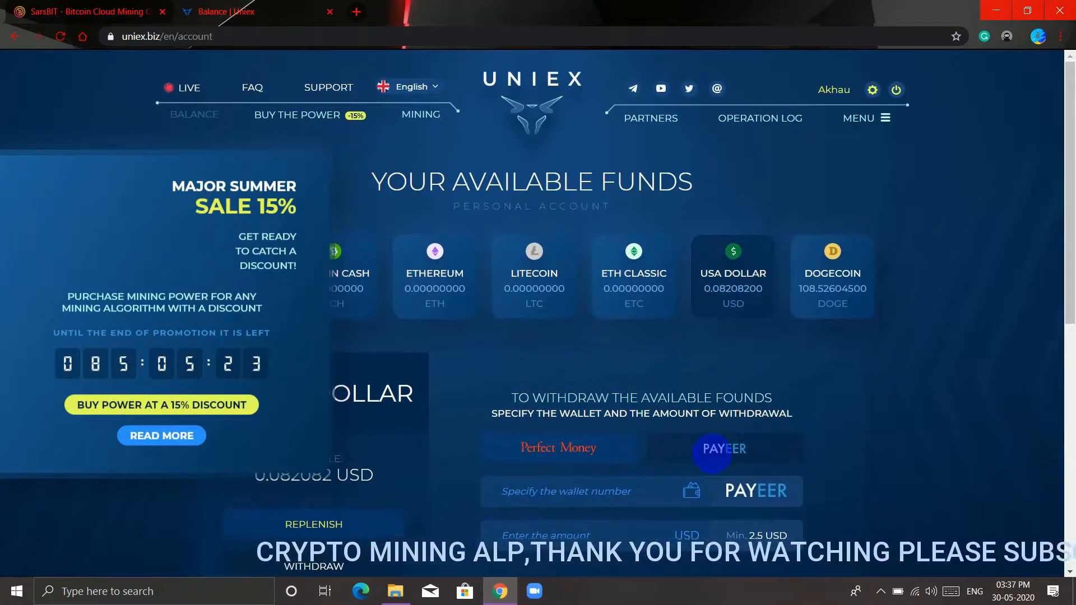
scroll("down", 3)
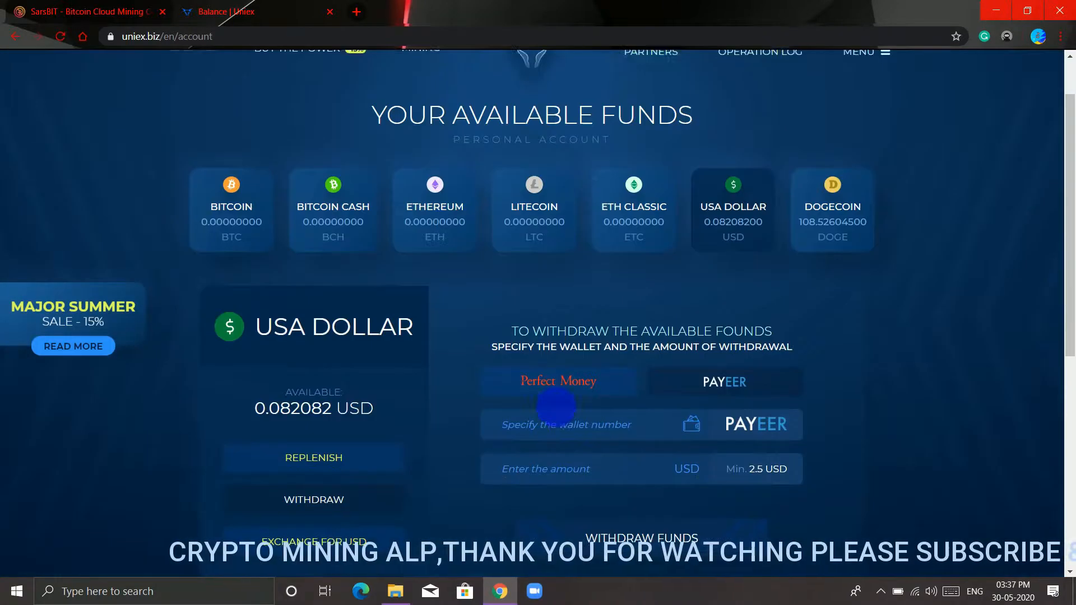
scroll("down", 3)
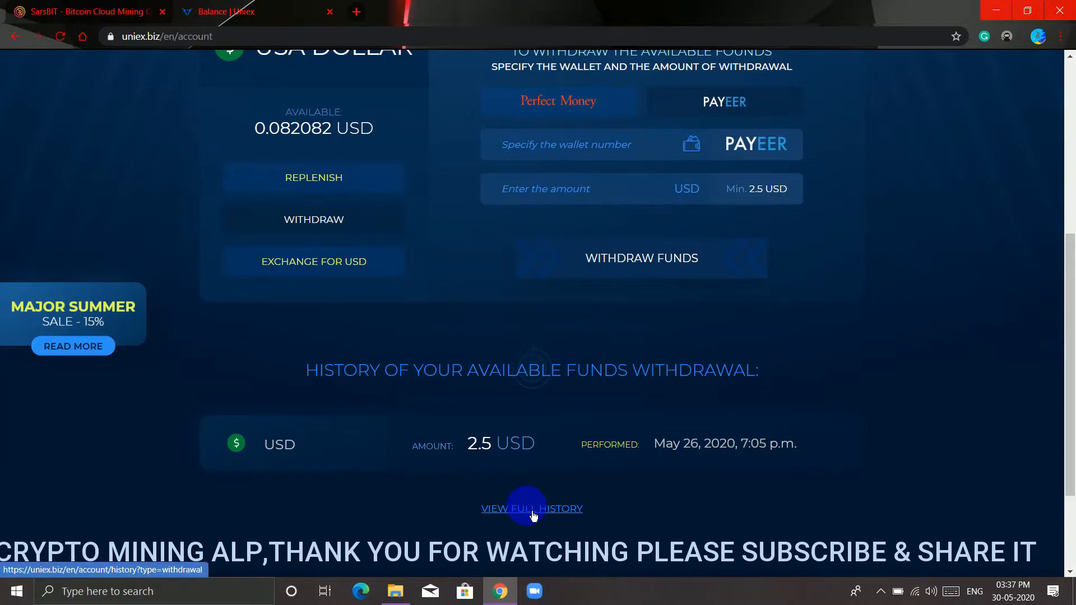
mouse_move(443, 478)
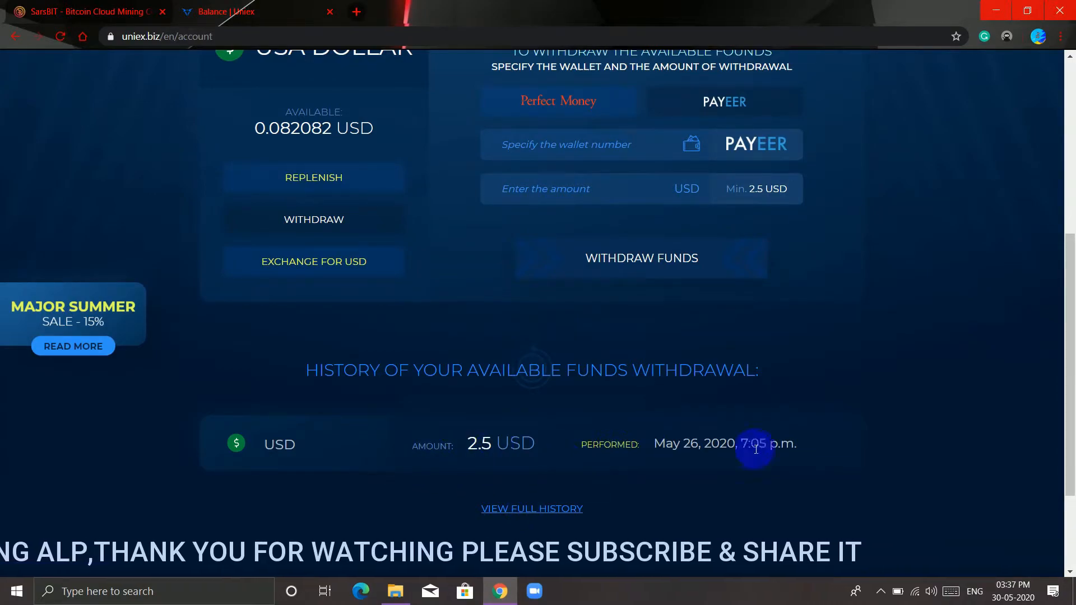
- Confirm the 2.5 USD withdrawal failed in the Operation Log, then go to Uniex Support
left_click(531, 508)
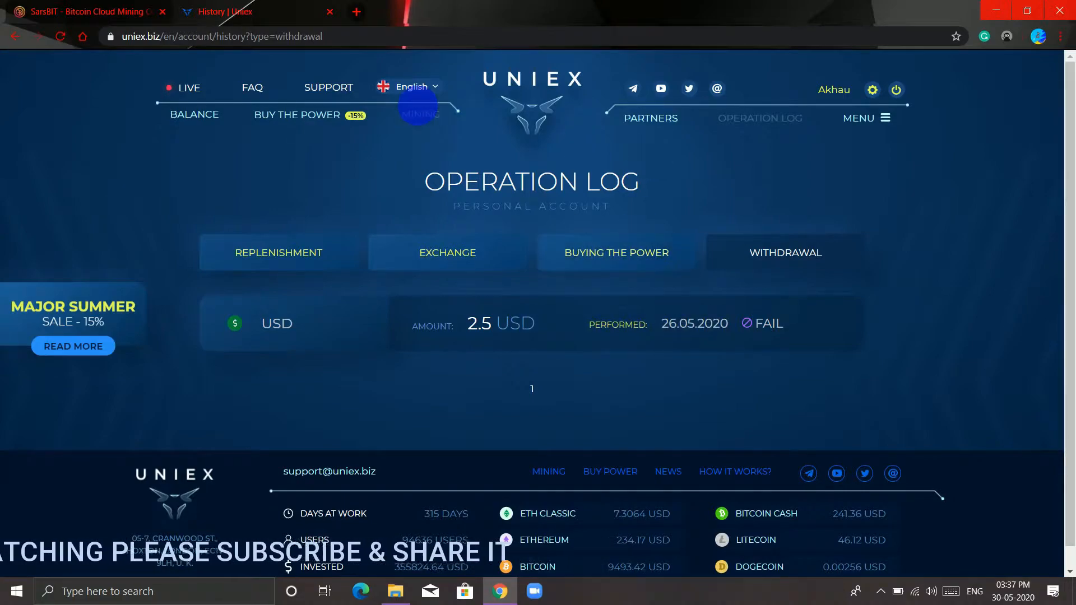
mouse_move(336, 88)
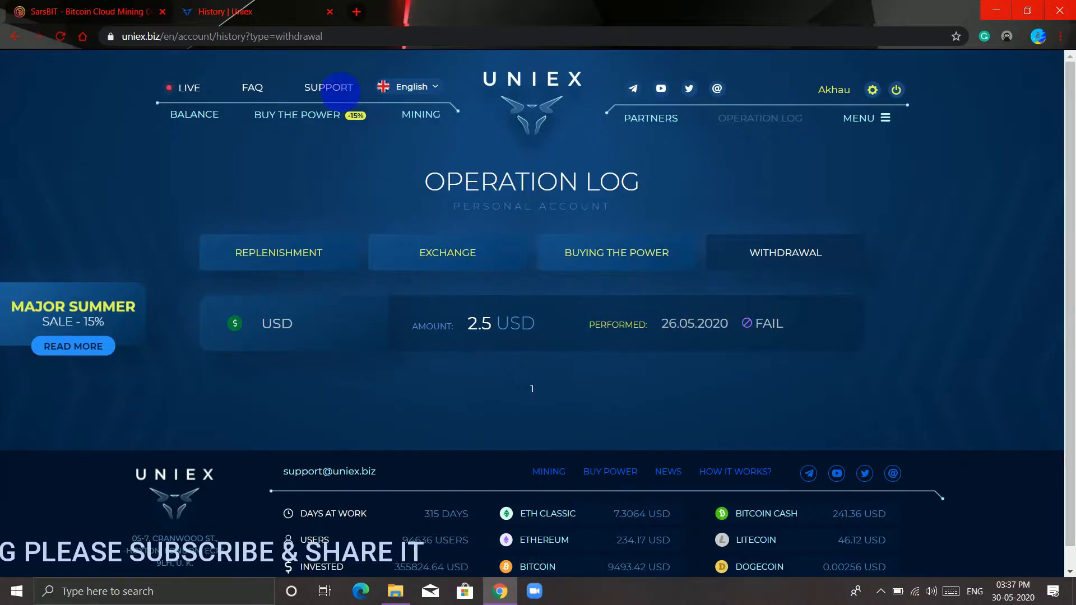
left_click(328, 87)
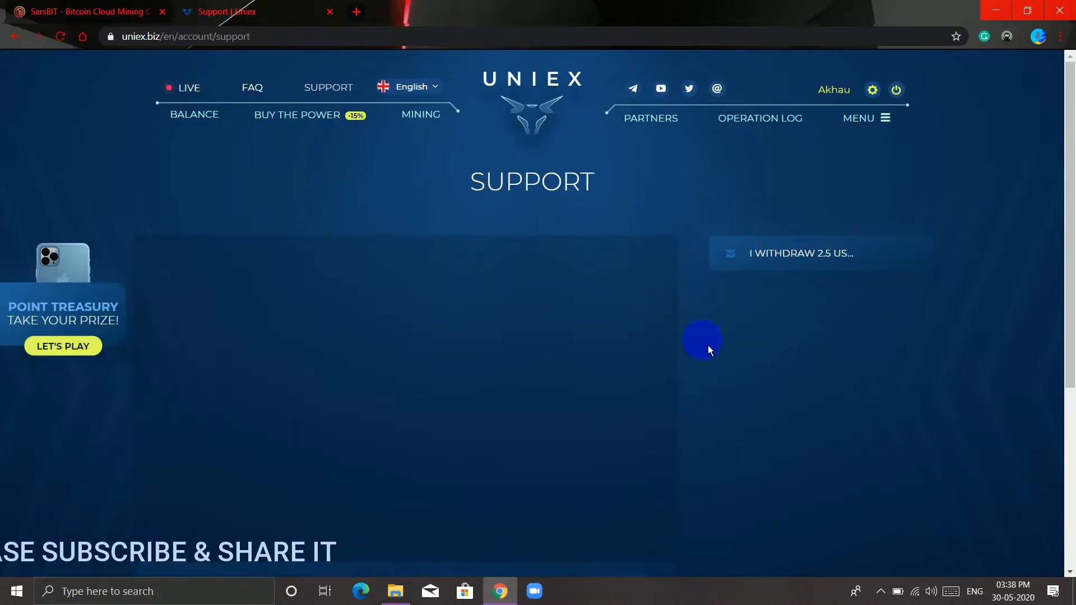
- Read support's rejection reply in the 2.5 USD withdrawal ticket, then open a blank tab
left_click(799, 253)
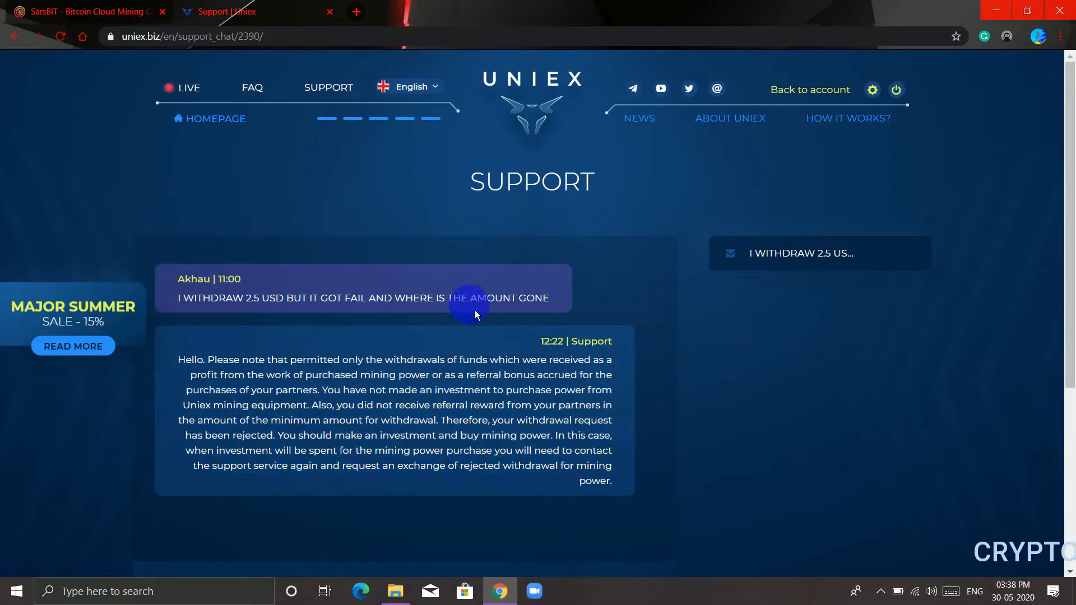
mouse_move(353, 51)
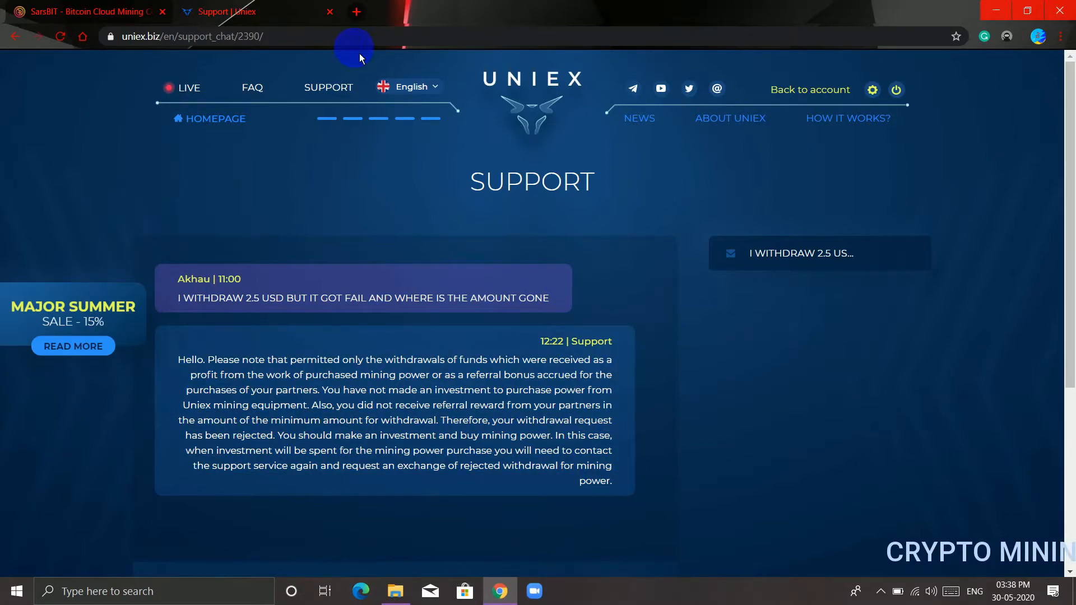
mouse_move(336, 190)
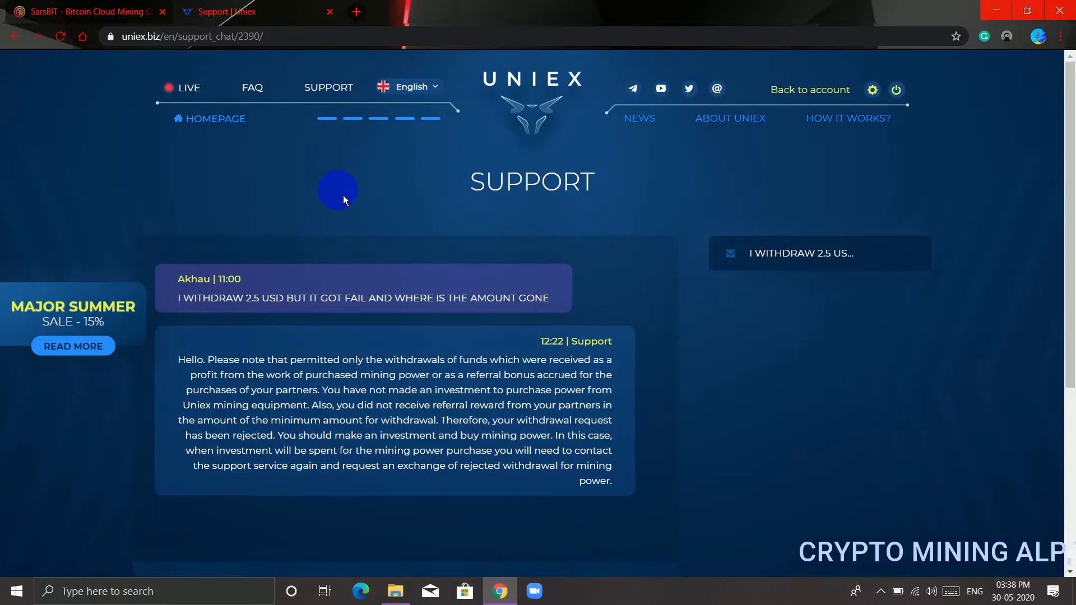
left_click(355, 12)
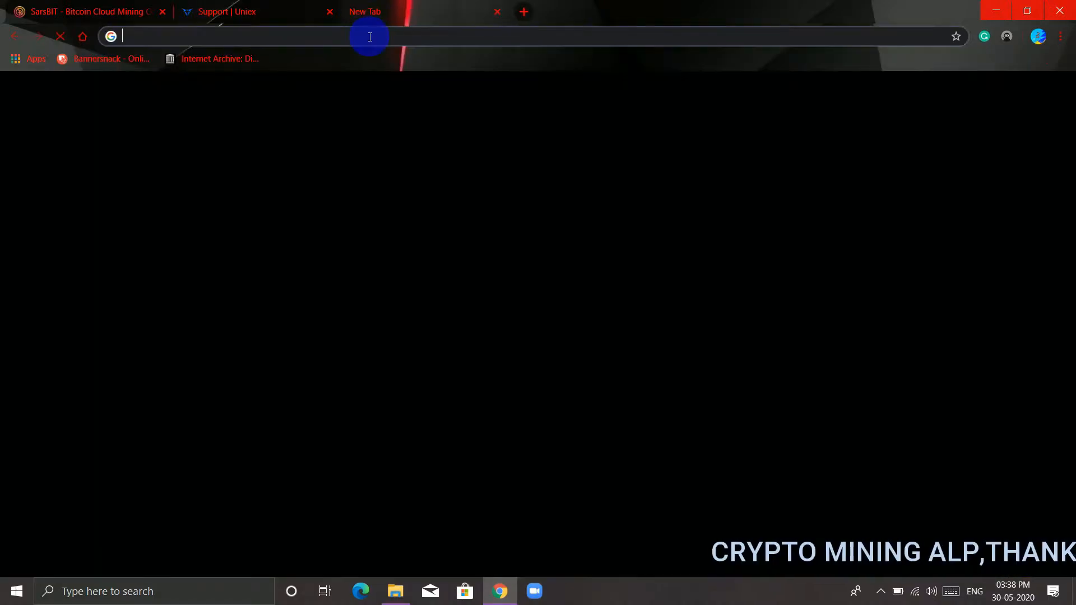
- Open btconly.co and coinmining.website in separate tabs, then start mining on BTConly
type("bit.ly")
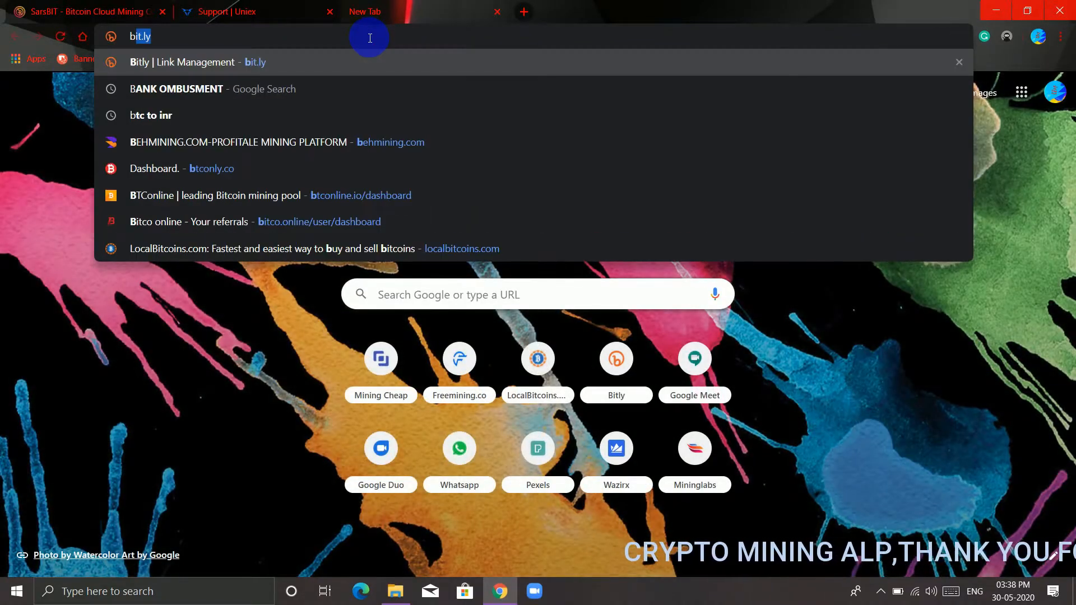
left_click(205, 168)
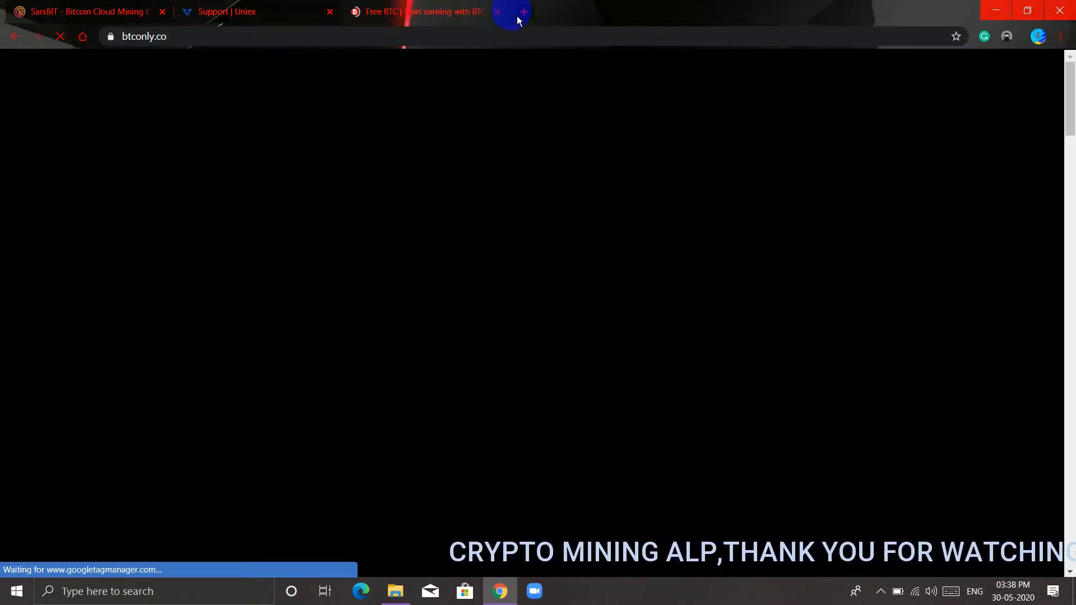
left_click(522, 12)
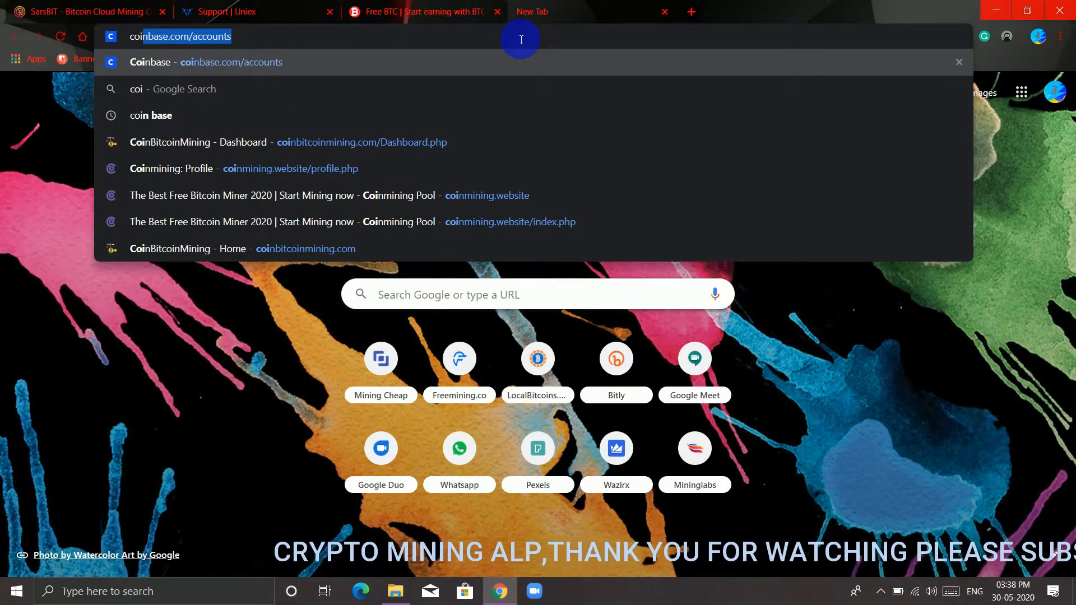
type("coinmining.website")
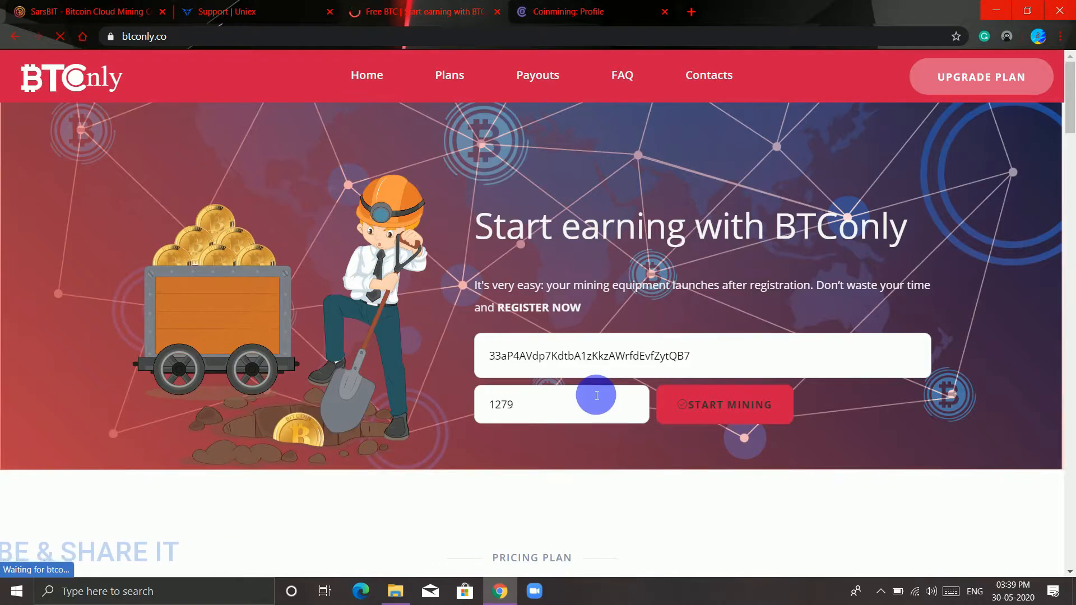
left_click(724, 403)
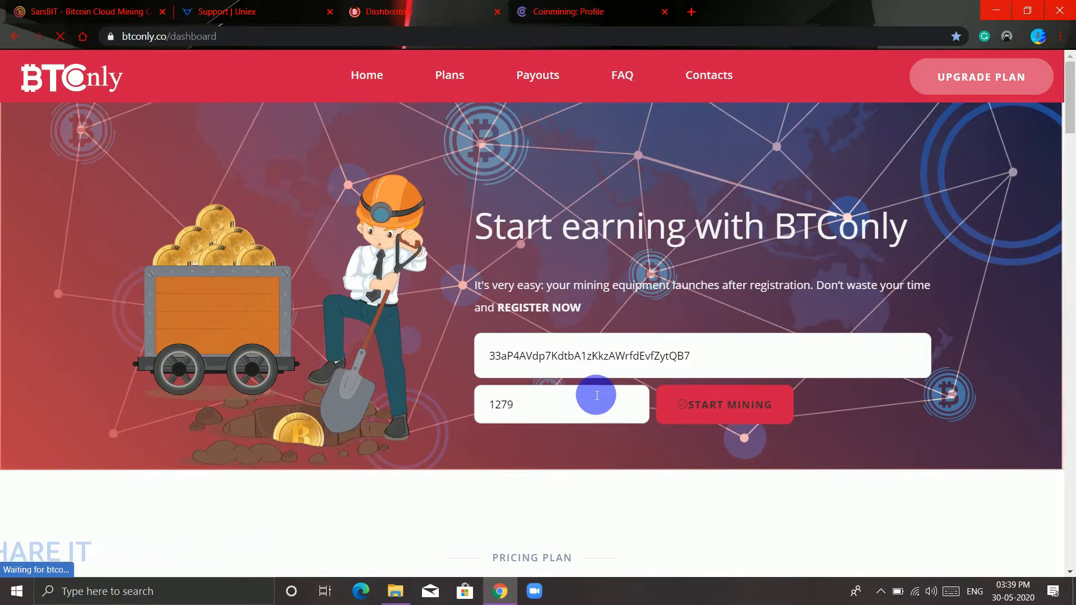
- Load the BTConly dashboard showing the 0.0001518744 BTC balance, free plan and six referrals
left_click(724, 404)
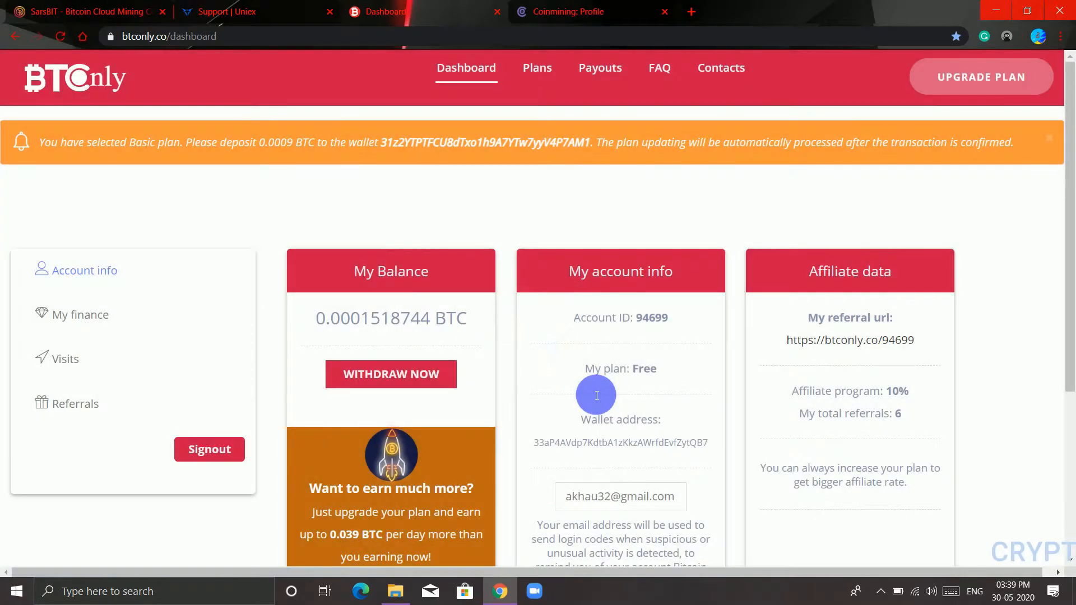
mouse_move(536, 423)
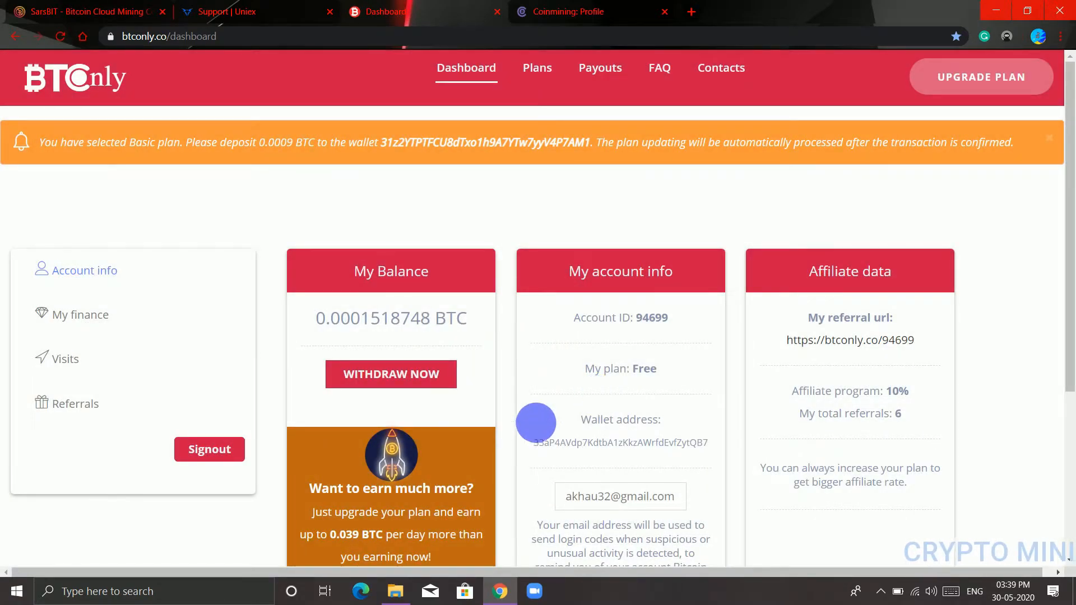
mouse_move(722, 410)
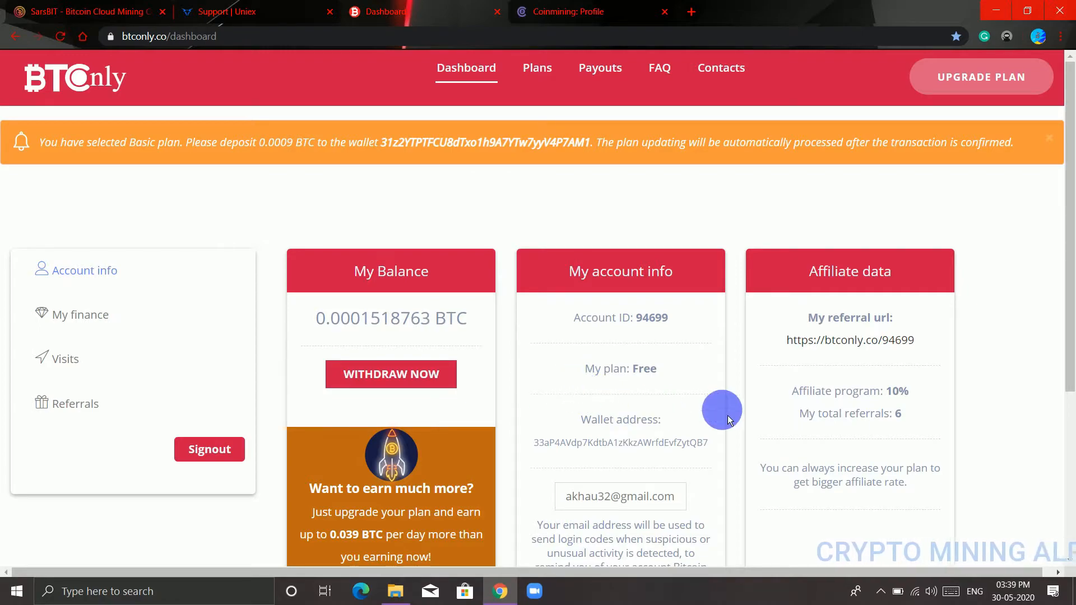
mouse_move(592, 415)
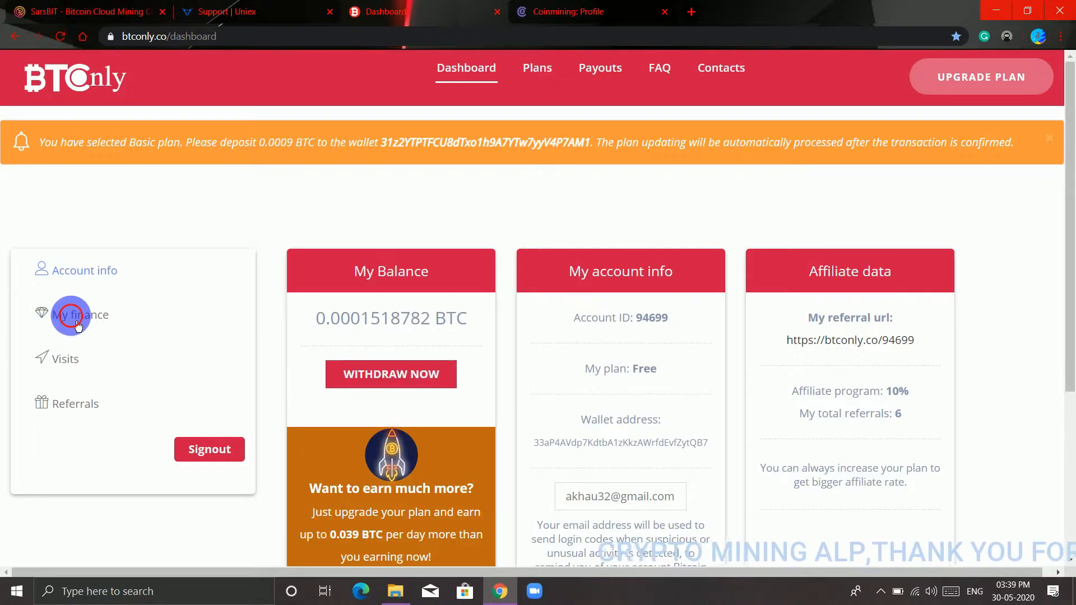
- Check the pending 0.00055 BTC withdrawal in My finance, then go to Payouts
left_click(80, 315)
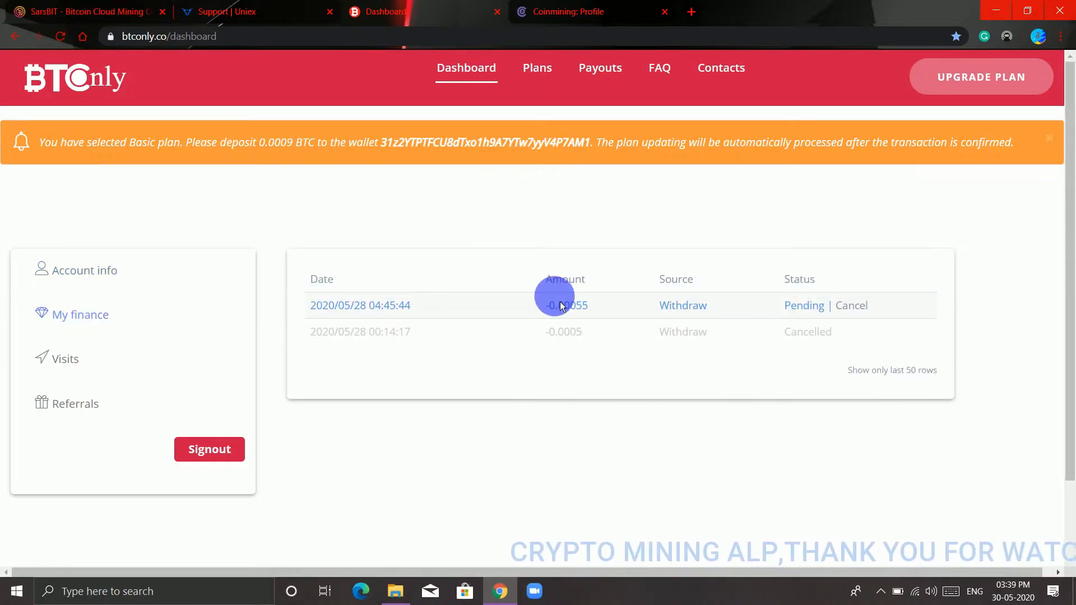
mouse_move(377, 330)
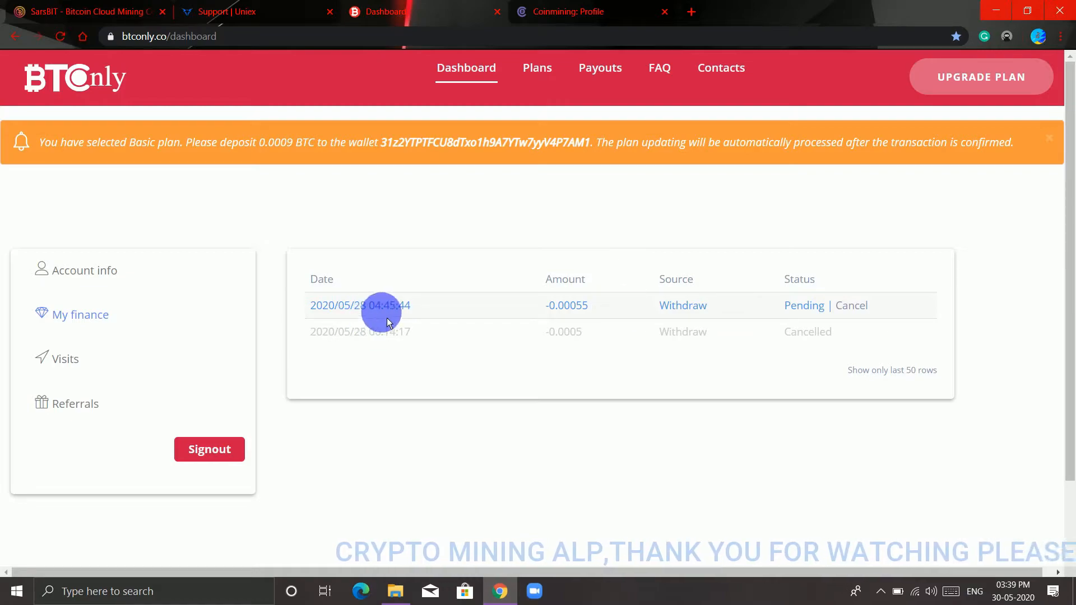
mouse_move(448, 306)
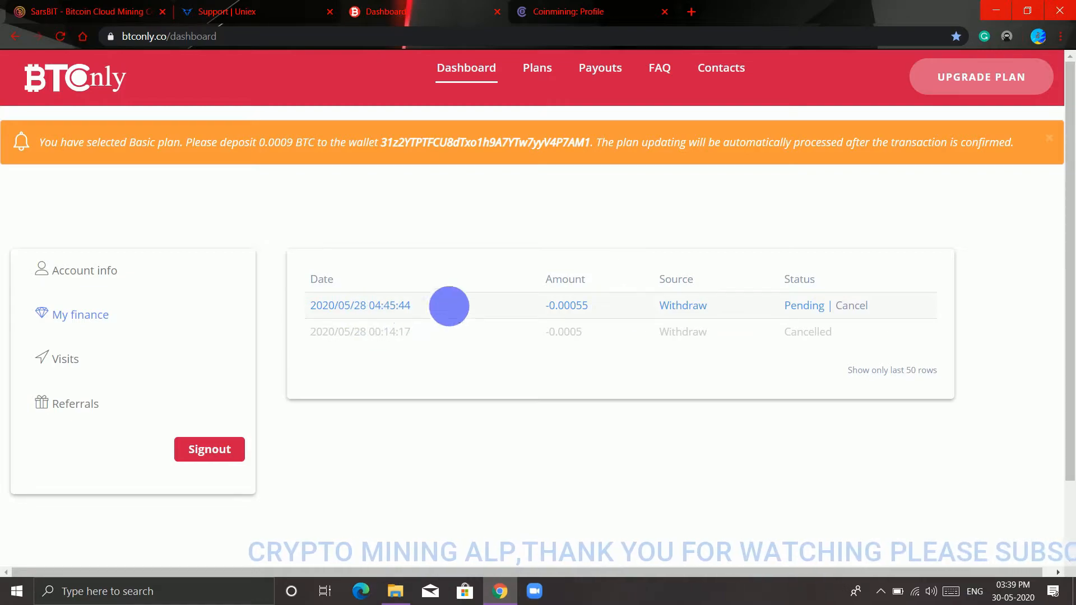
mouse_move(1067, 147)
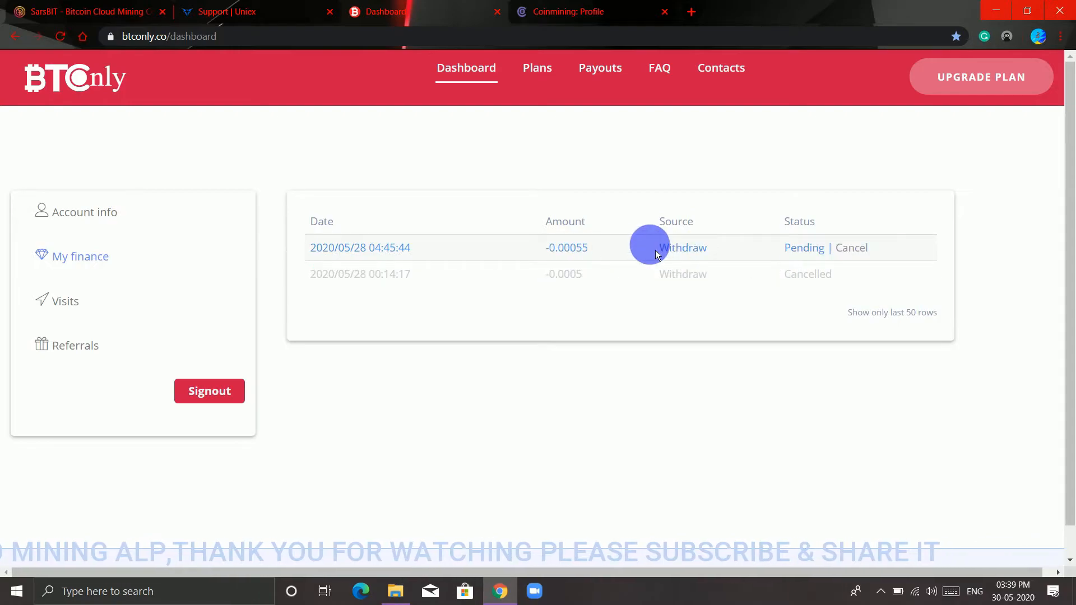
mouse_move(599, 68)
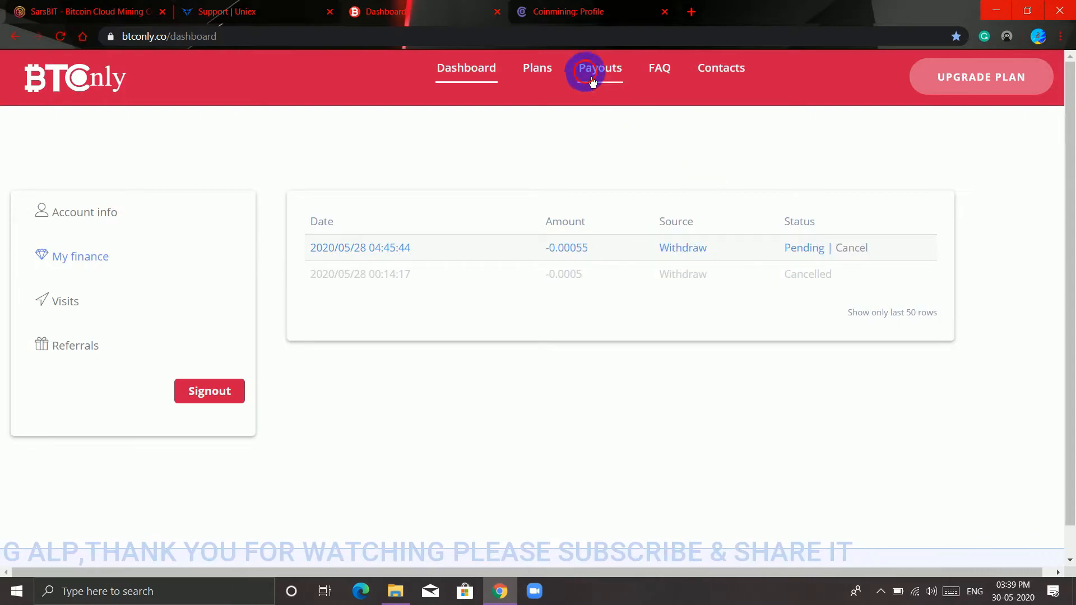
left_click(599, 67)
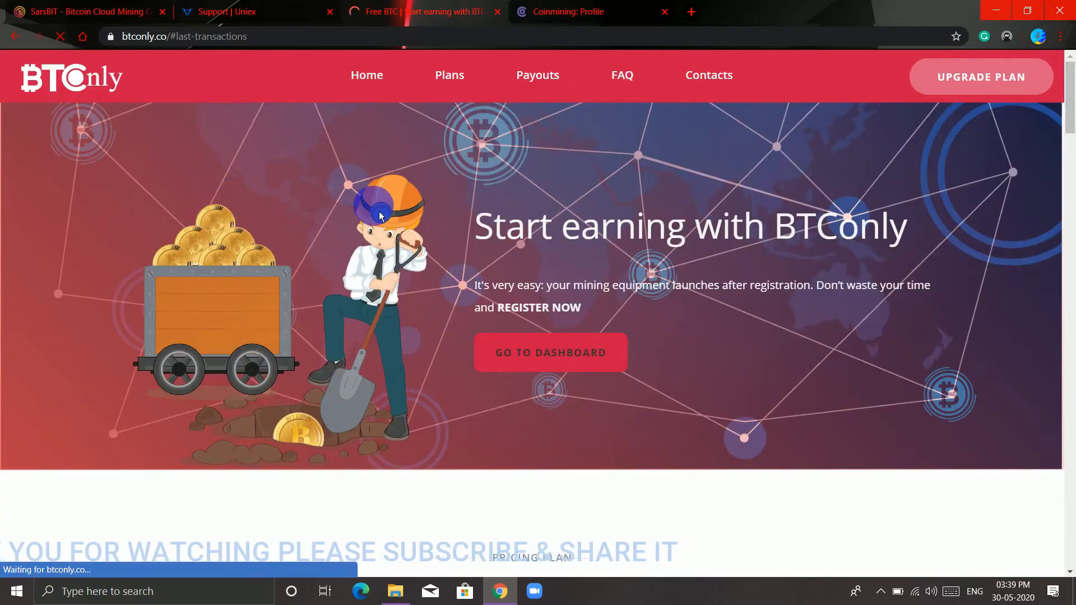
mouse_move(73, 192)
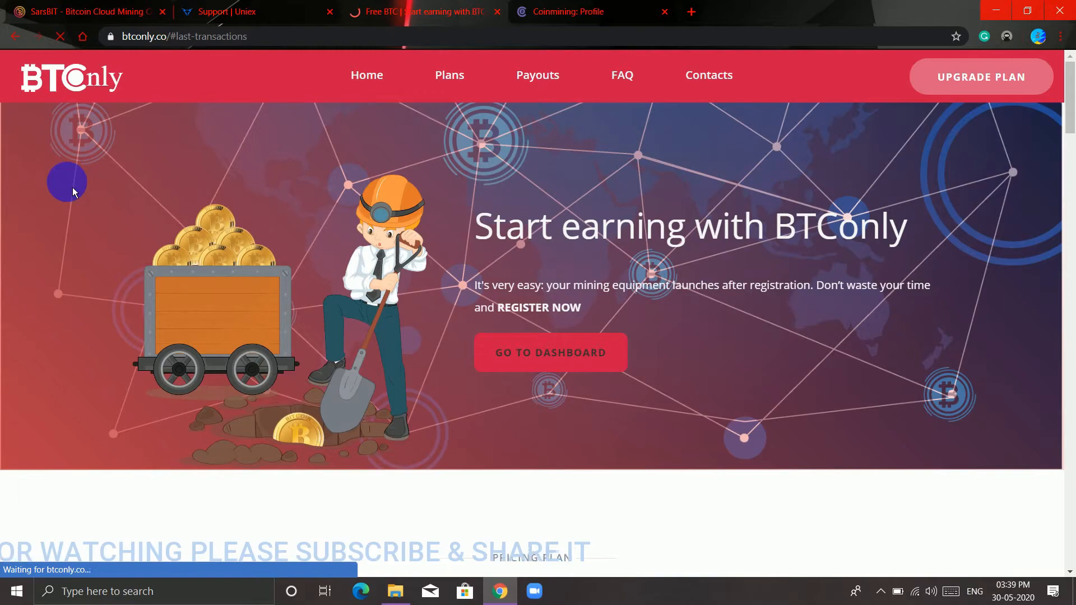
- View the Coinmining profile's 0.01421531 BTC Free Tier balance, then select ACCOUNT
left_click(569, 11)
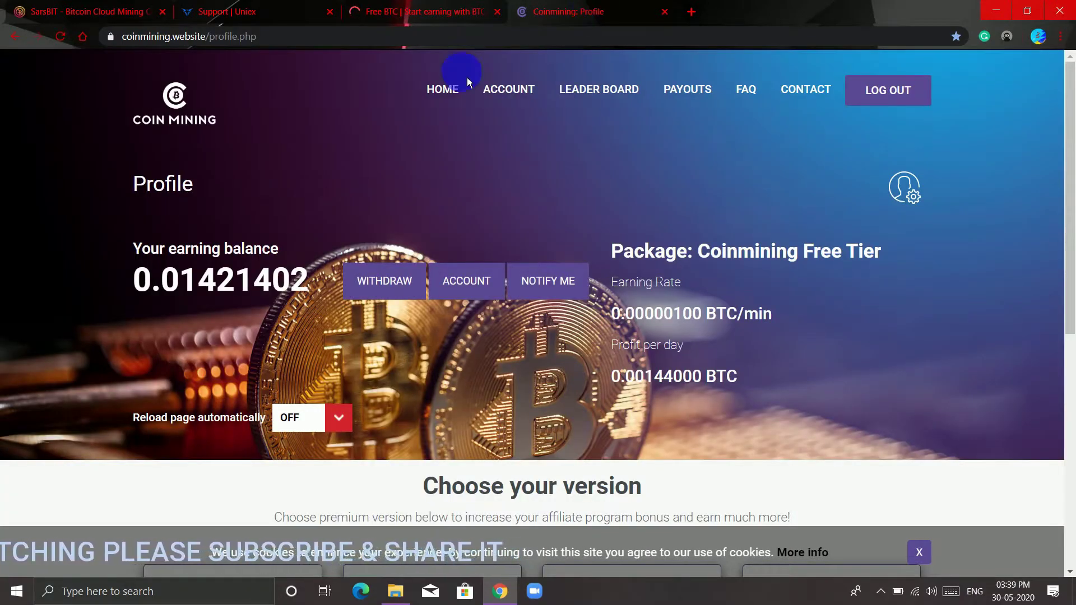
mouse_move(558, 242)
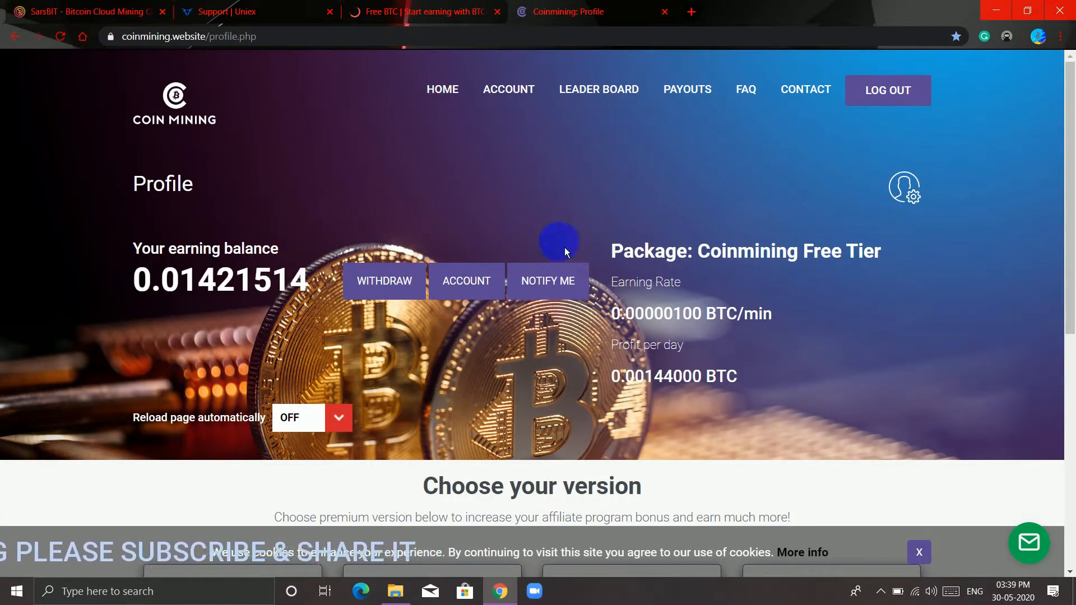
mouse_move(652, 149)
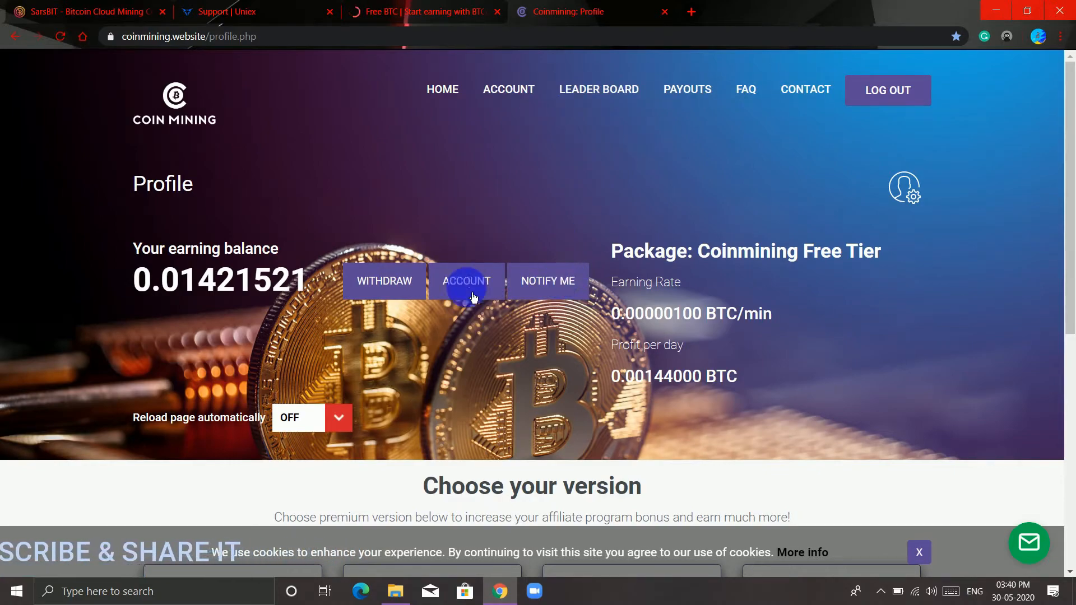
mouse_move(508, 89)
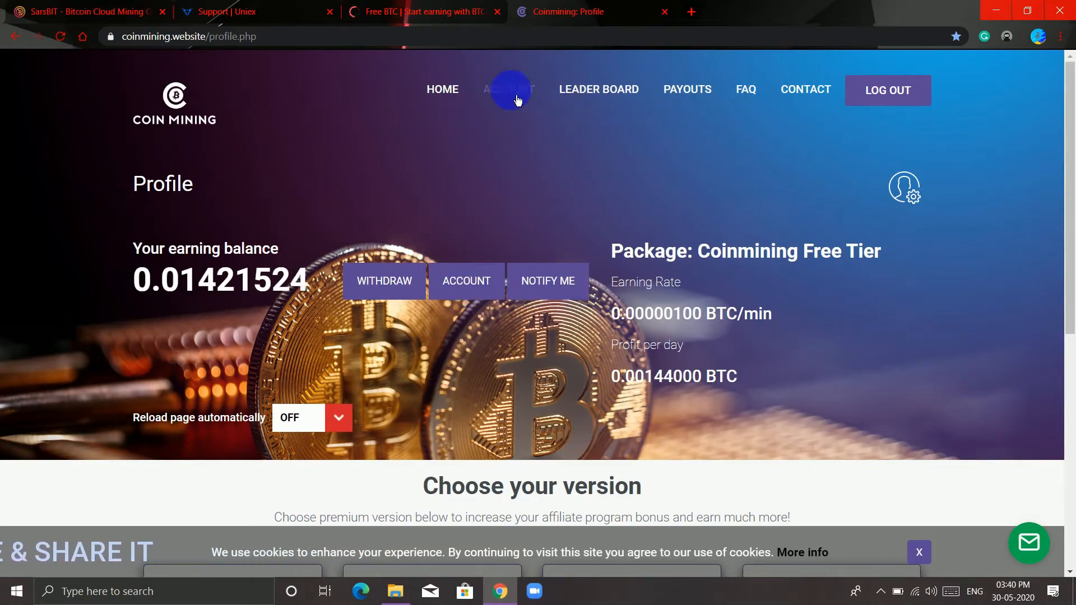
mouse_move(488, 99)
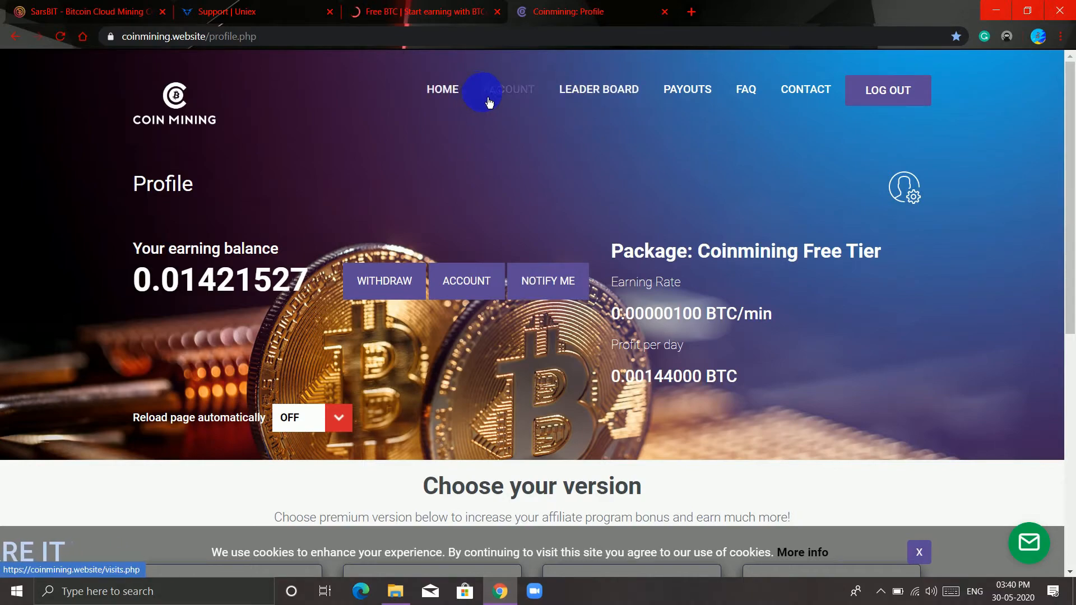
left_click(507, 90)
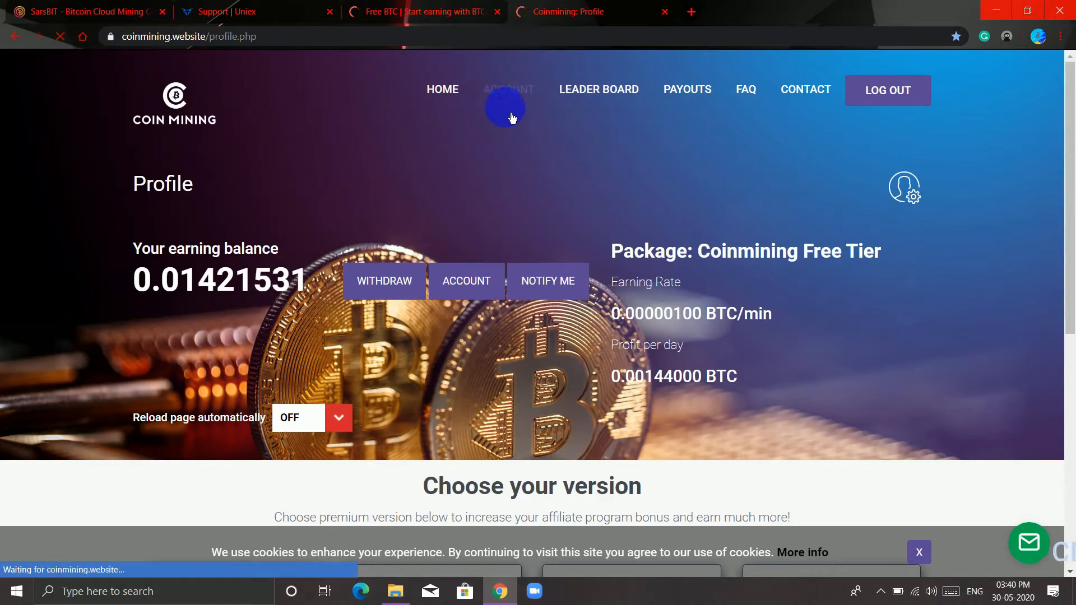
- Go to Coinmining Finances to find the pending 0.00690900 BTC withdrawal
left_click(508, 89)
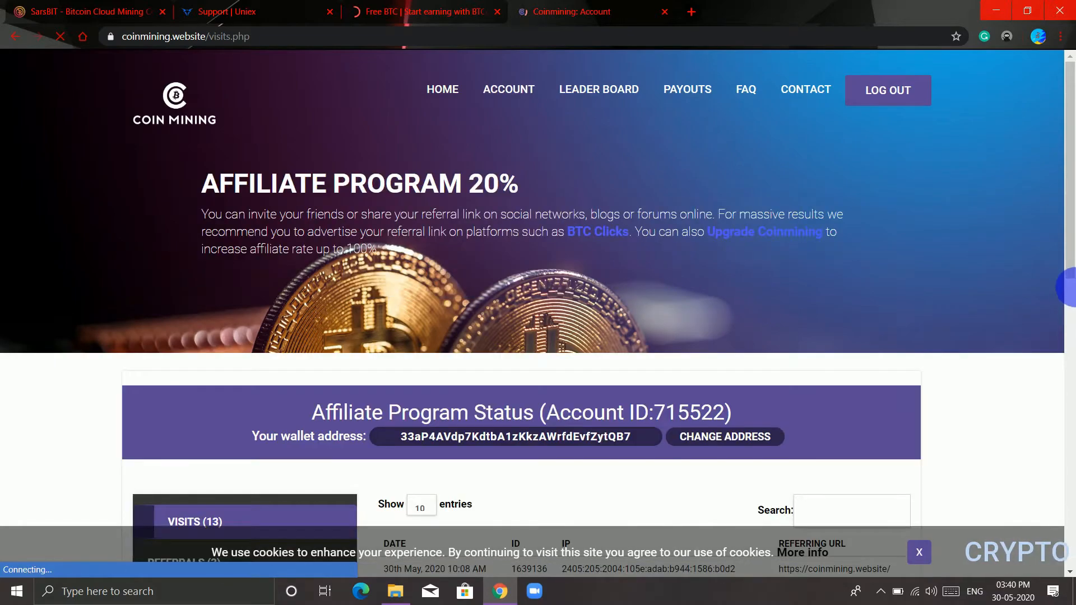
scroll("down", 3)
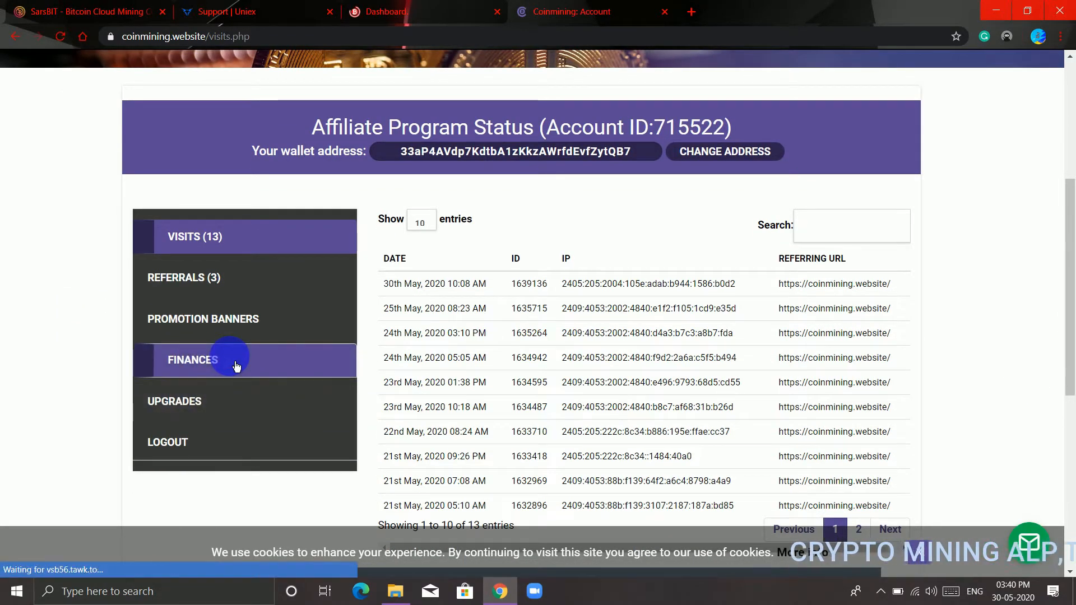
left_click(192, 360)
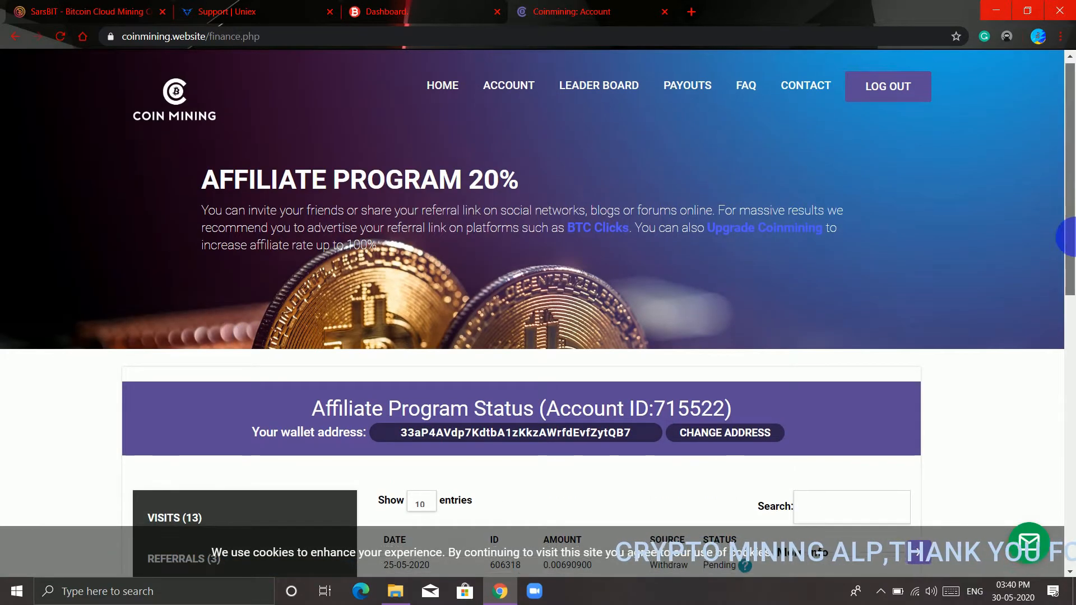
- Read and dismiss the maintenance-fee demand behind the Pending status
scroll("down", 3)
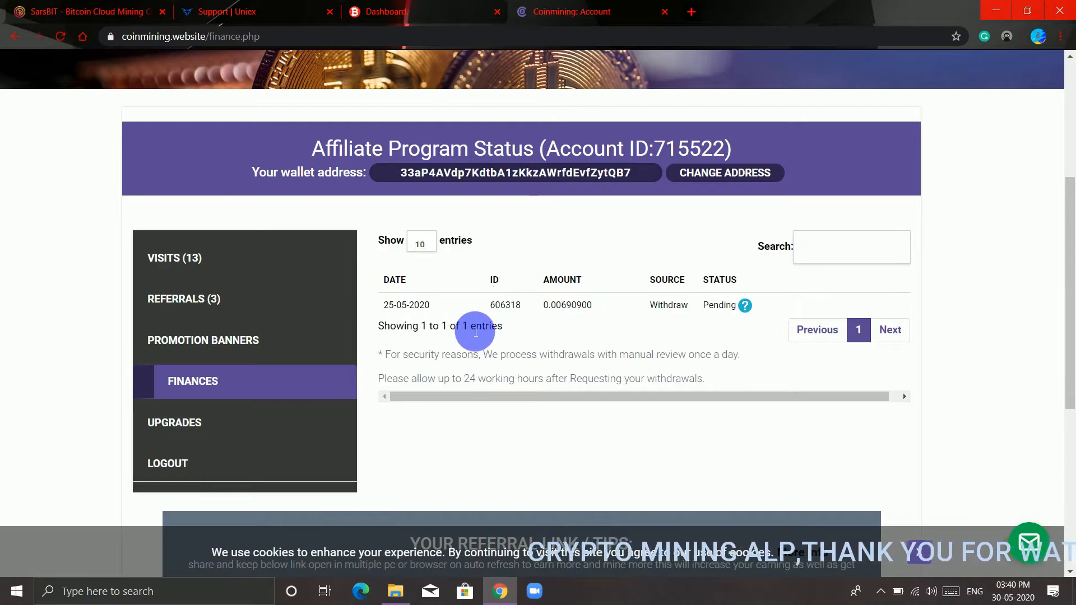
double_click(405, 305)
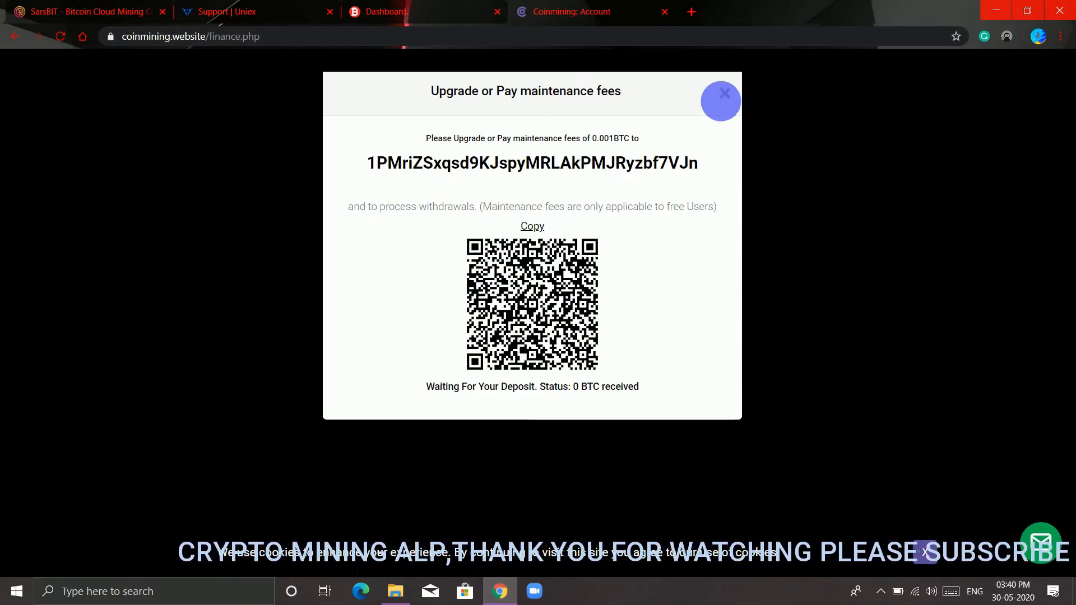
left_click(719, 100)
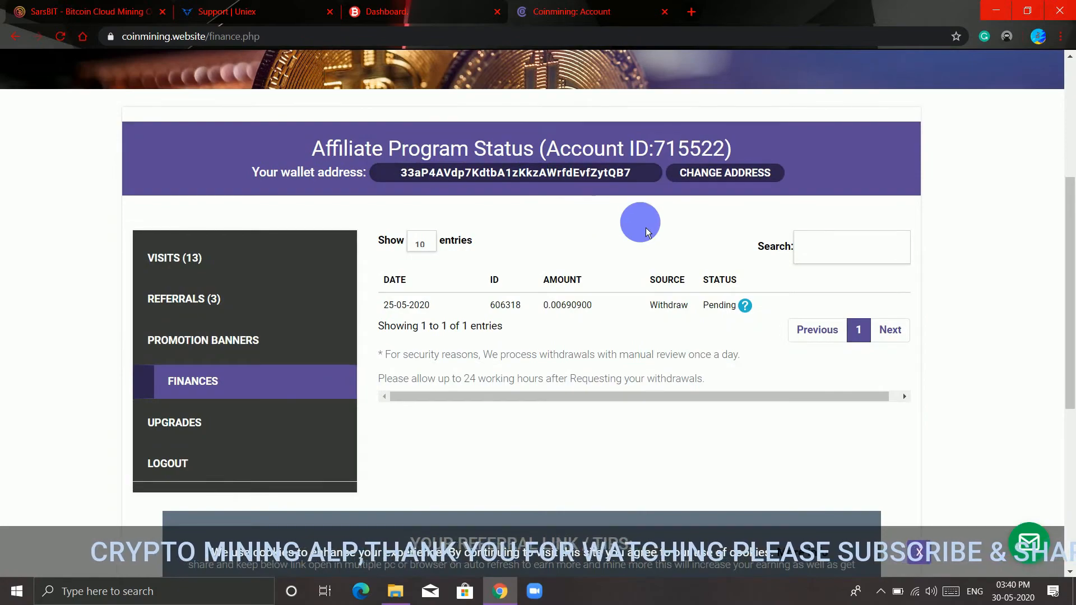
scroll("up", 3)
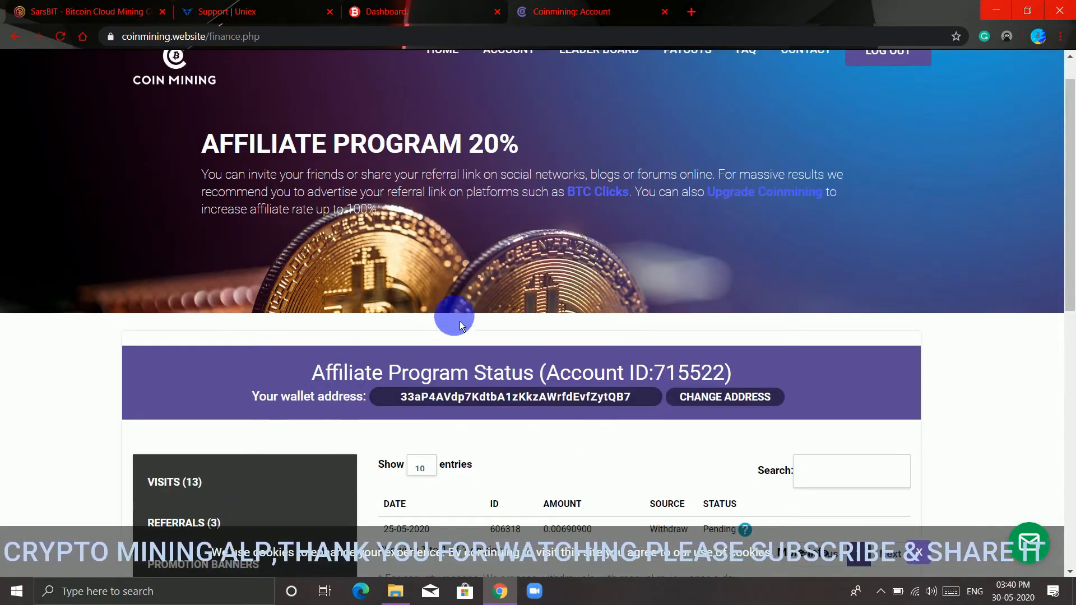
scroll("up", 3)
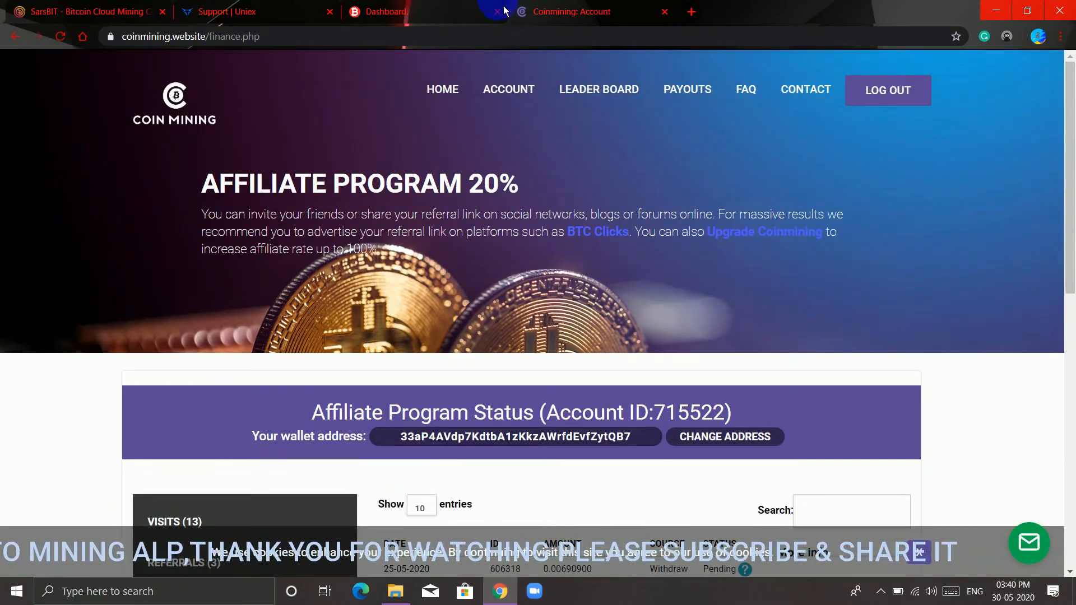
left_click(233, 12)
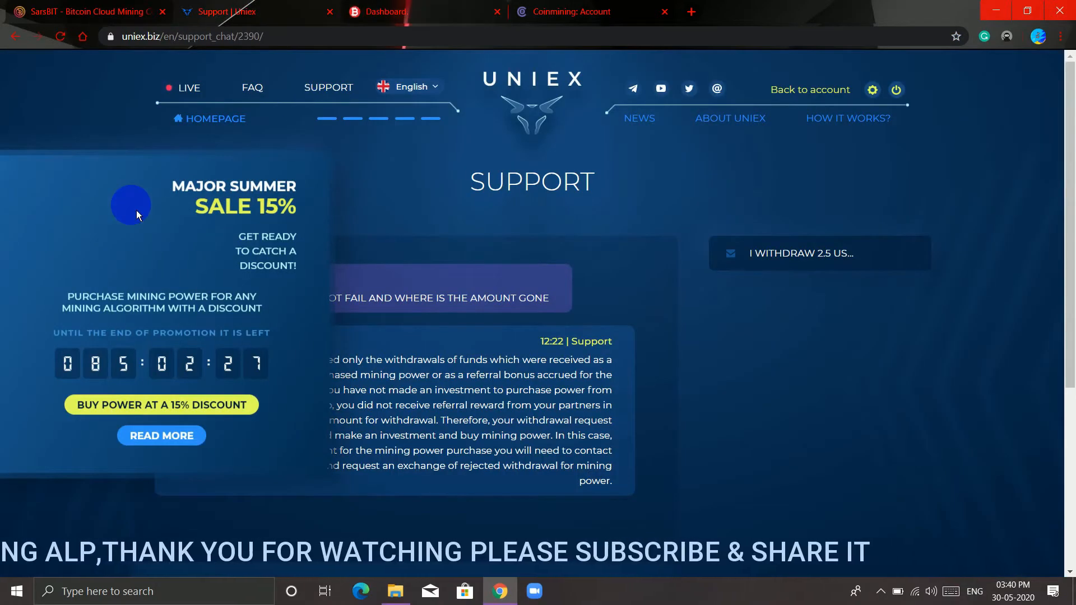
left_click(563, 12)
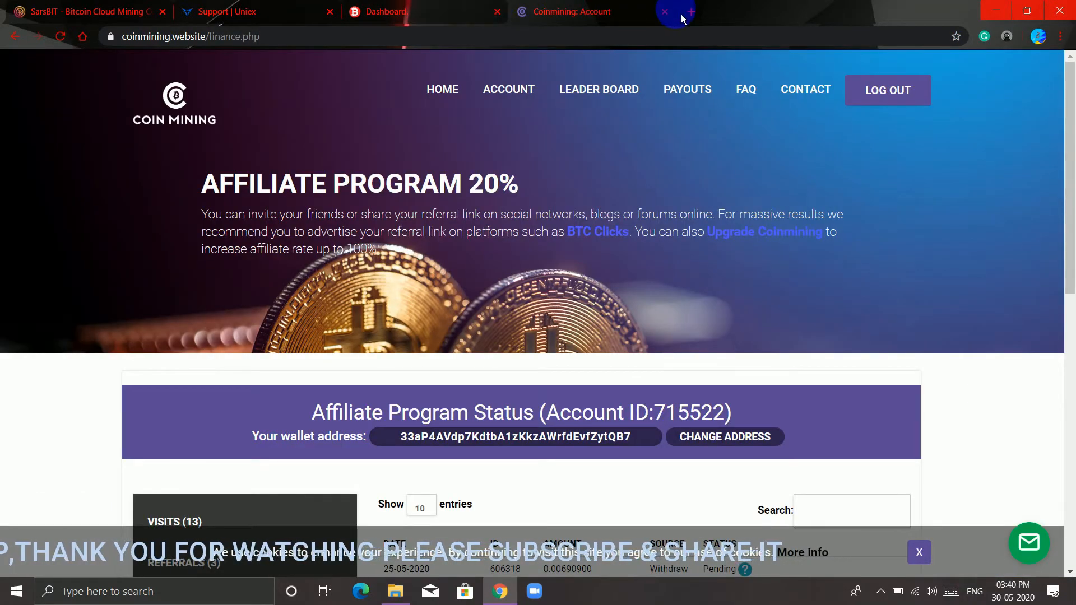
mouse_move(832, 90)
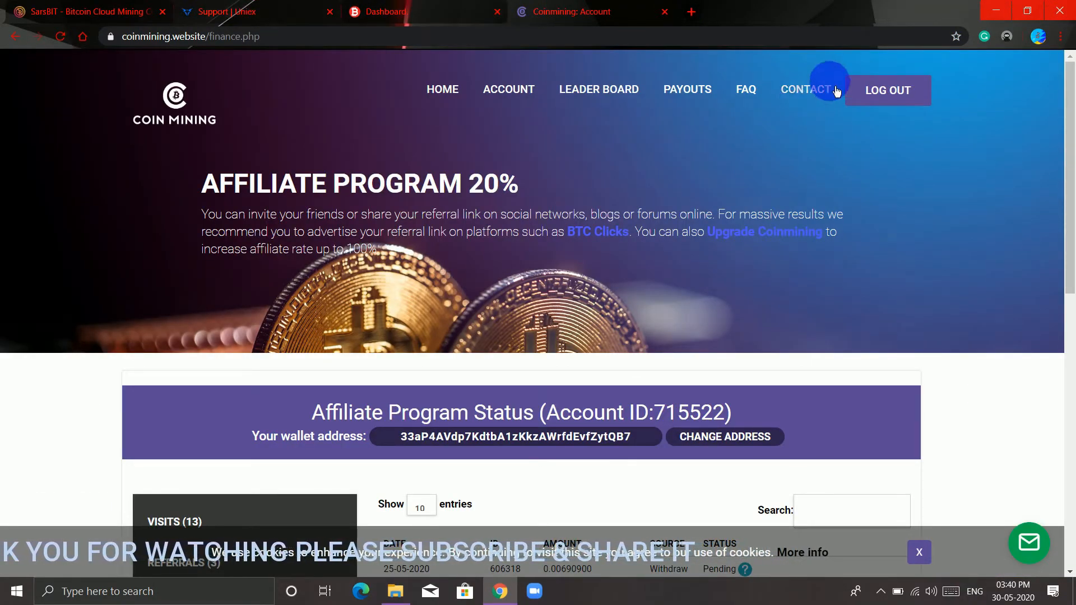
mouse_move(690, 12)
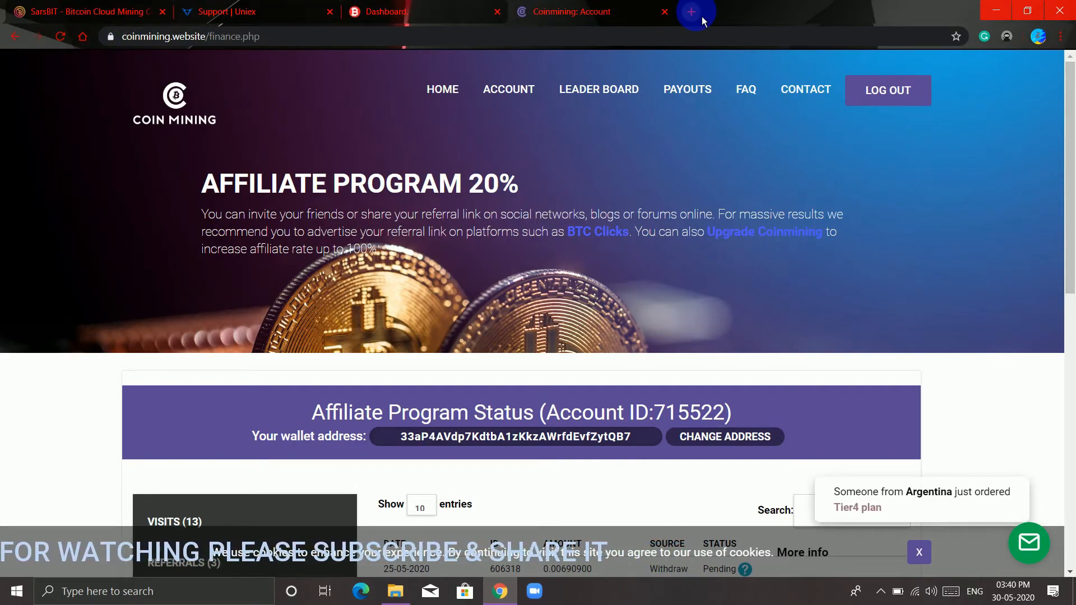
- Open freemining.club in a new tab, start mining, and view its Finances page
left_click(691, 12)
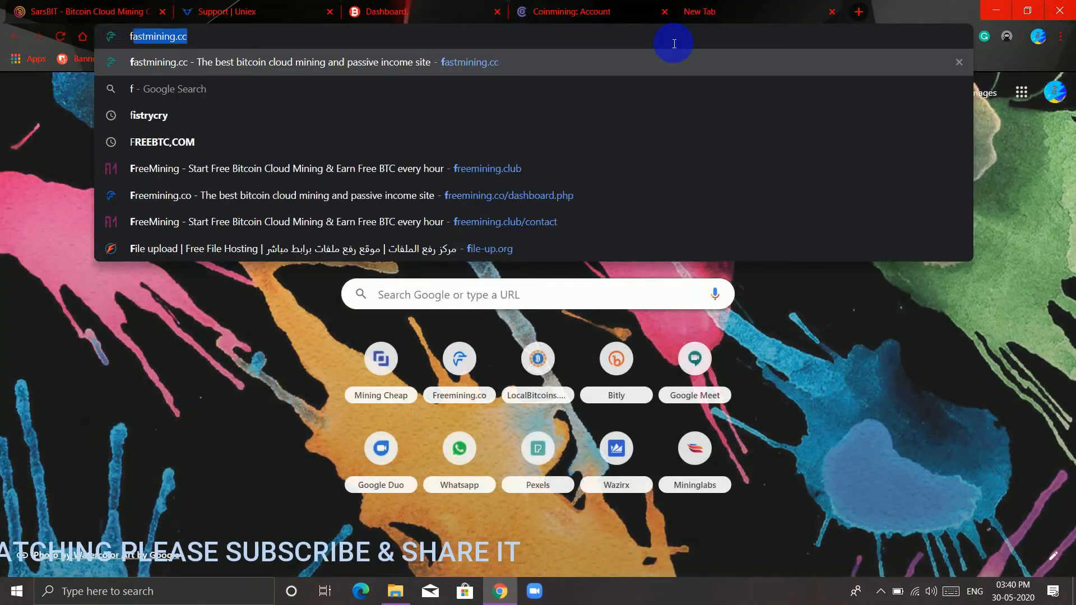
left_click(288, 168)
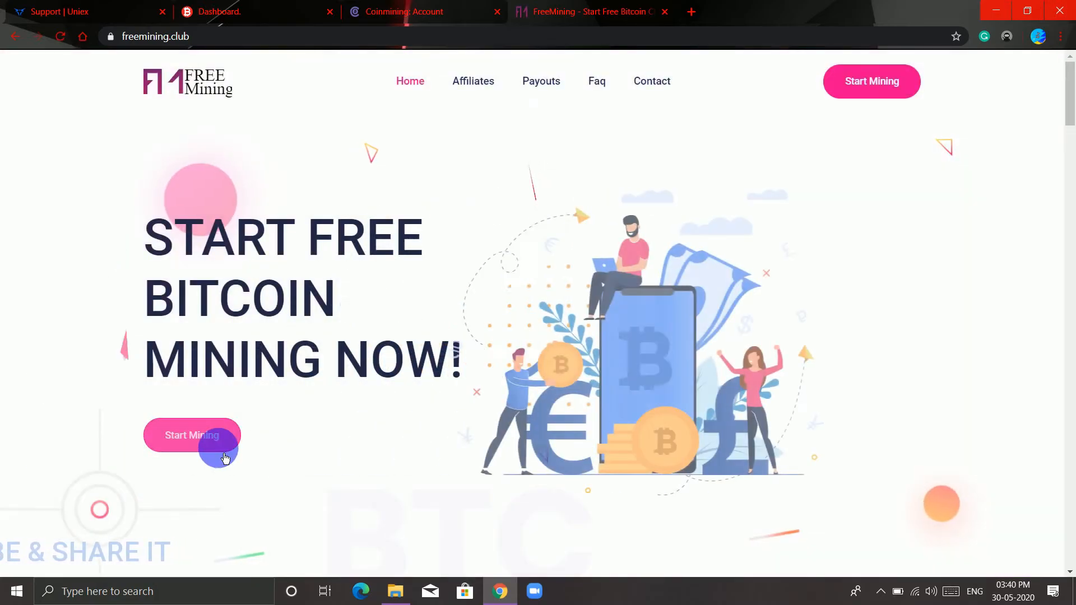
left_click(191, 435)
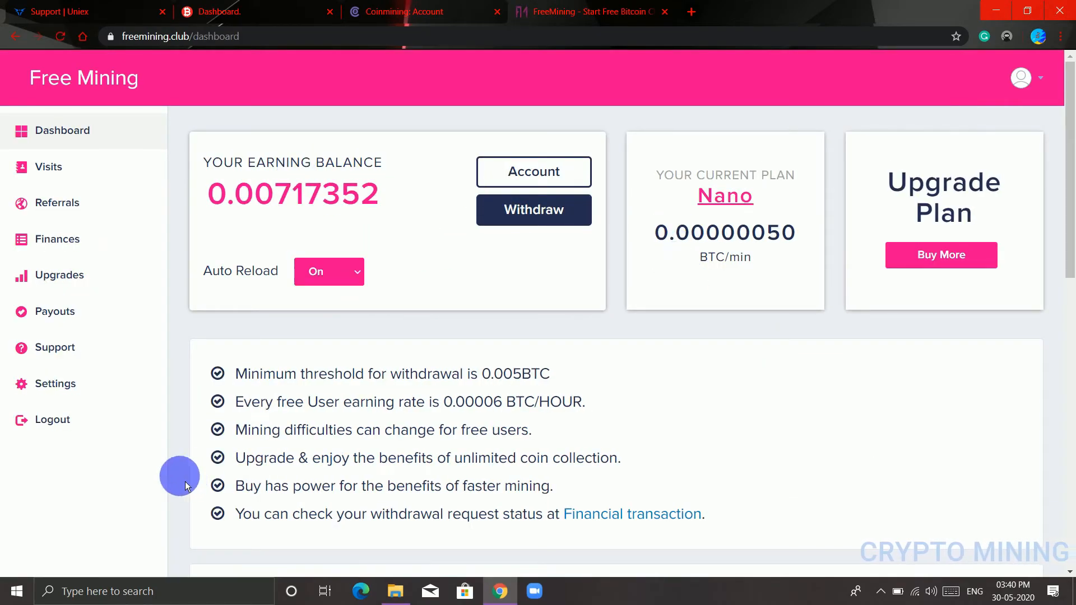
left_click(57, 238)
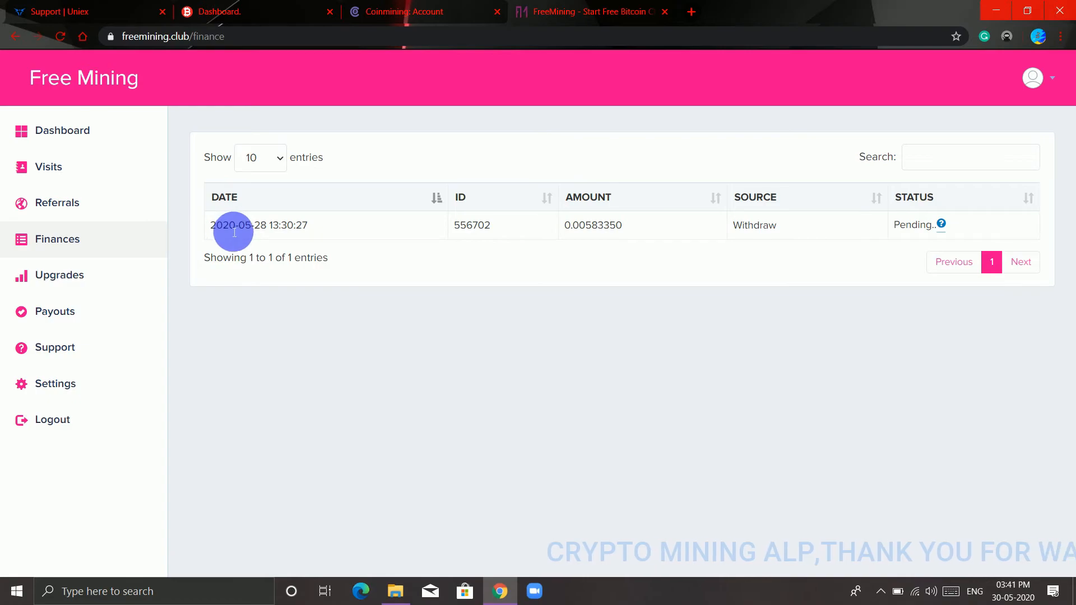
- View and close FreeMining's maintenance-fee popup, then go to Referrals
left_click(941, 224)
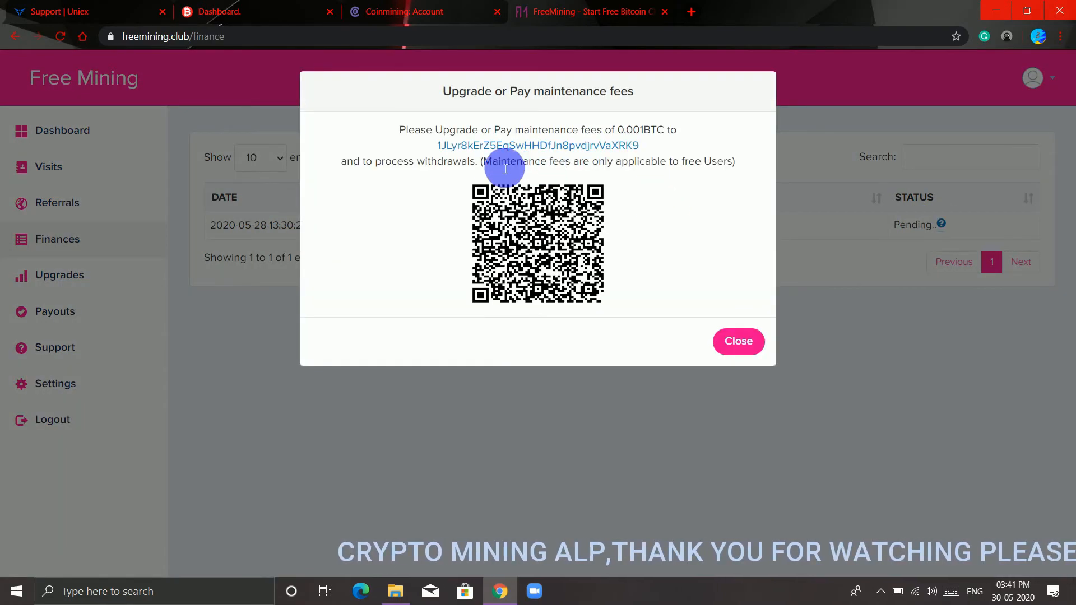
mouse_move(677, 168)
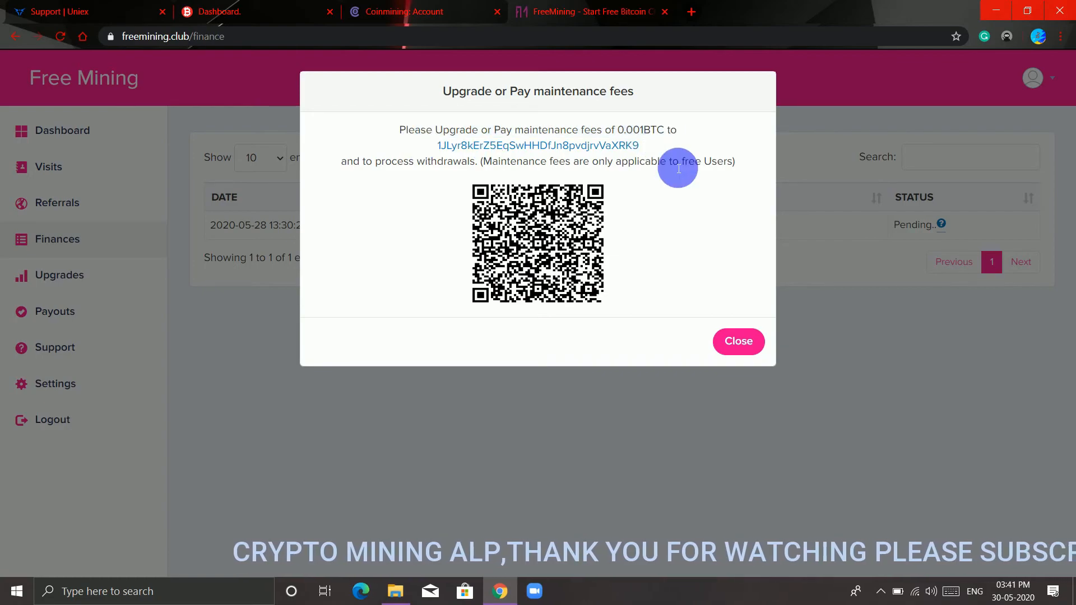
left_click(737, 341)
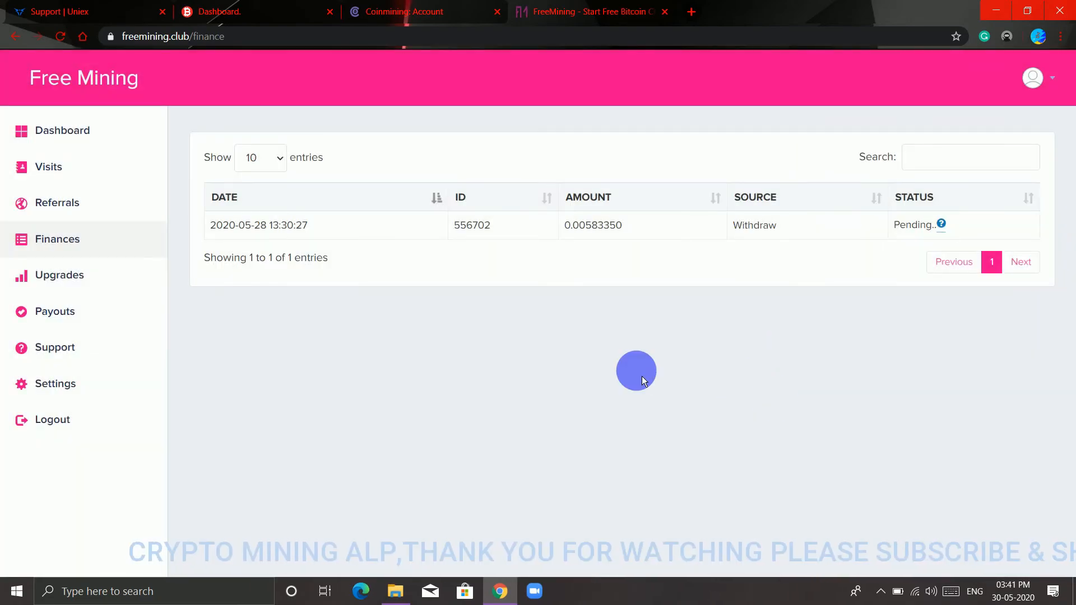
left_click(58, 202)
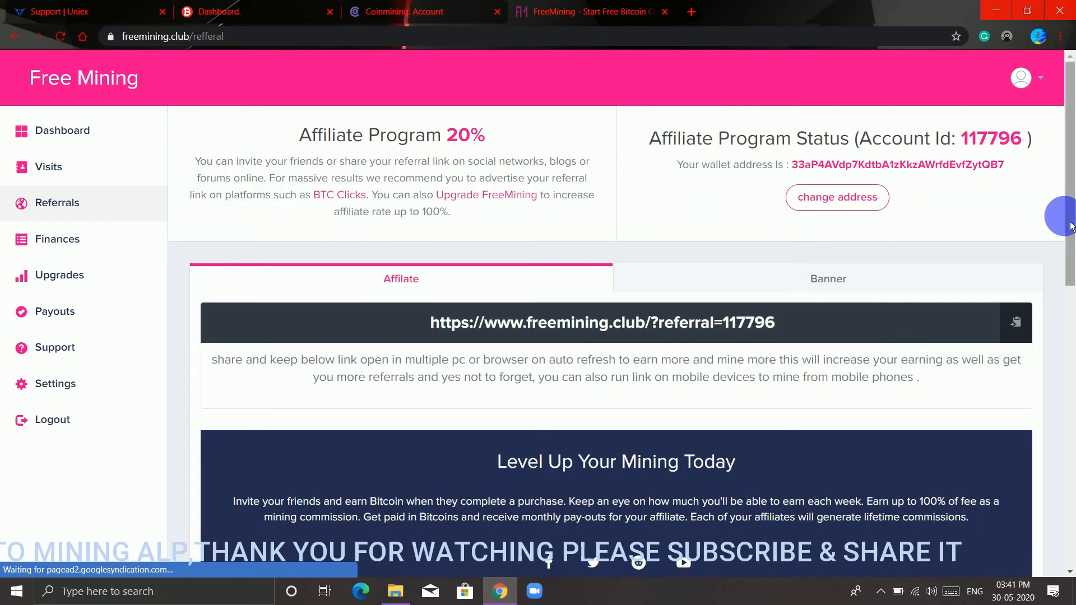
- Scroll the FreeMining Referrals page down to the referral bonus history table
scroll("down", 3)
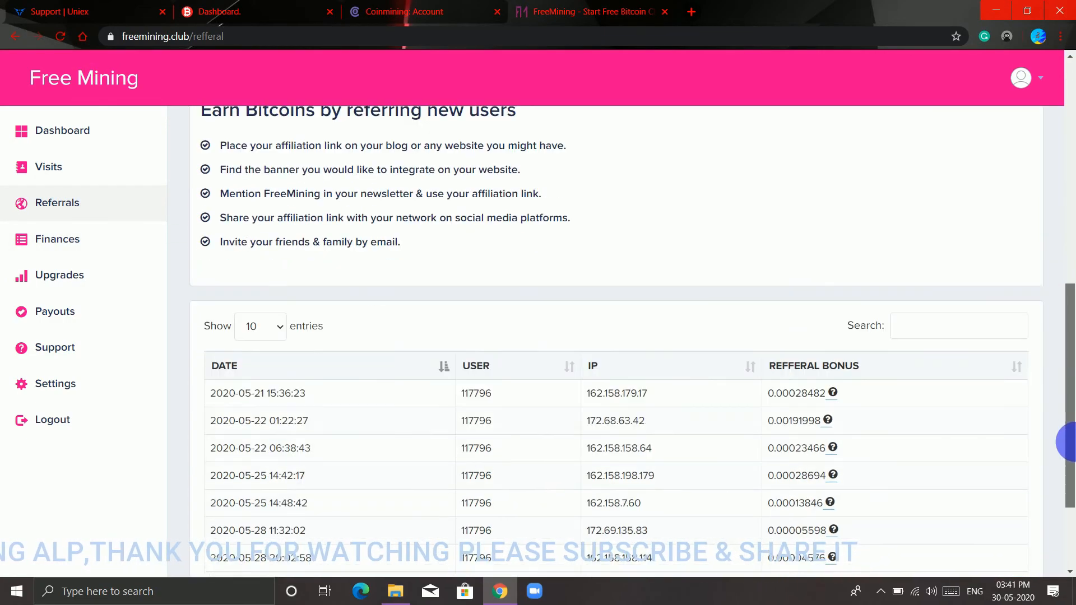
scroll("down", 3)
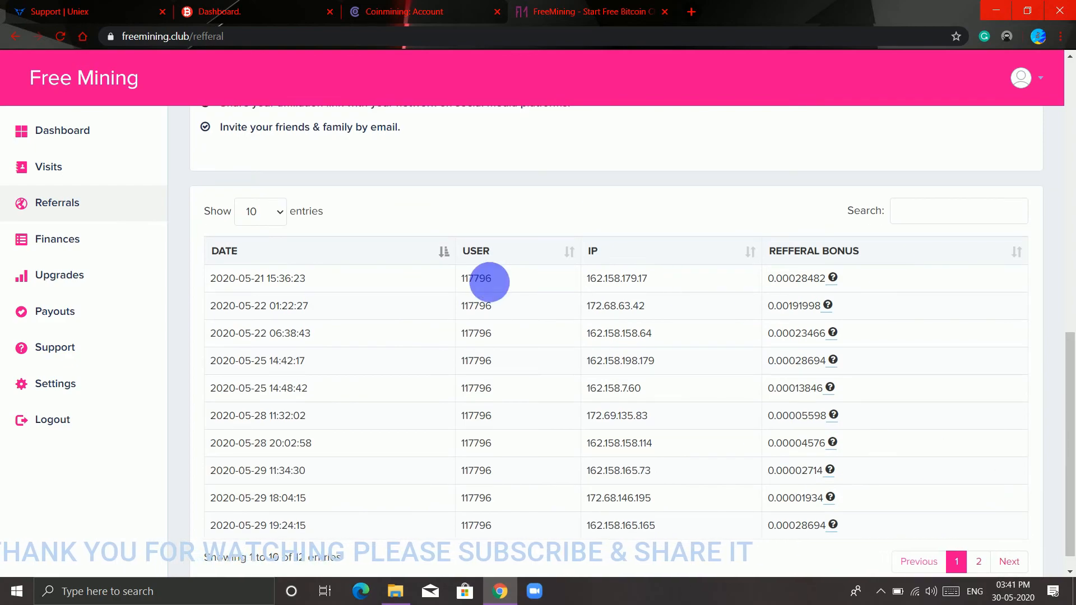
mouse_move(389, 406)
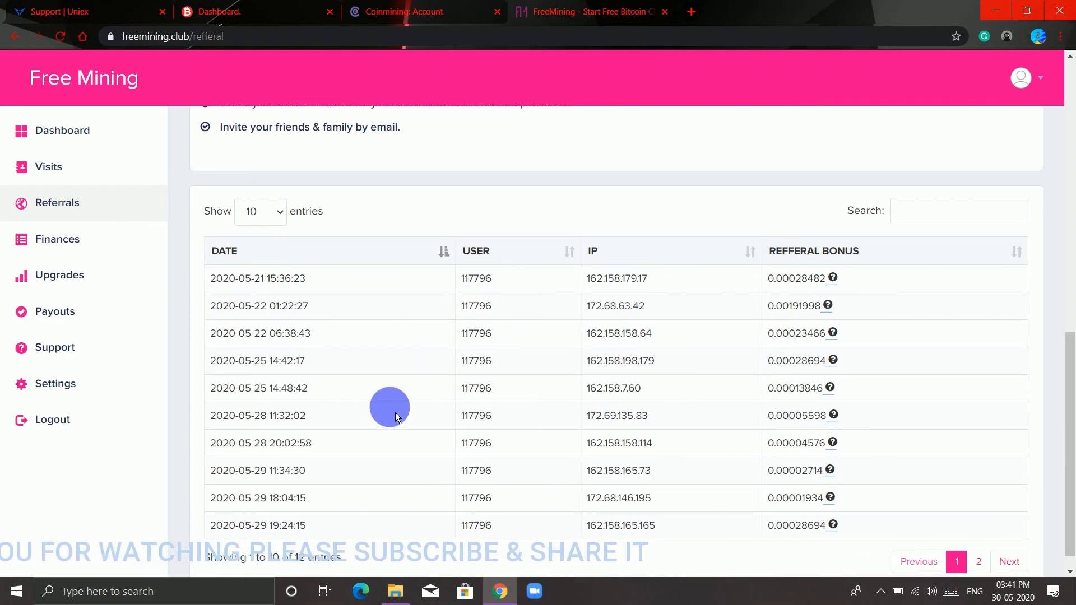